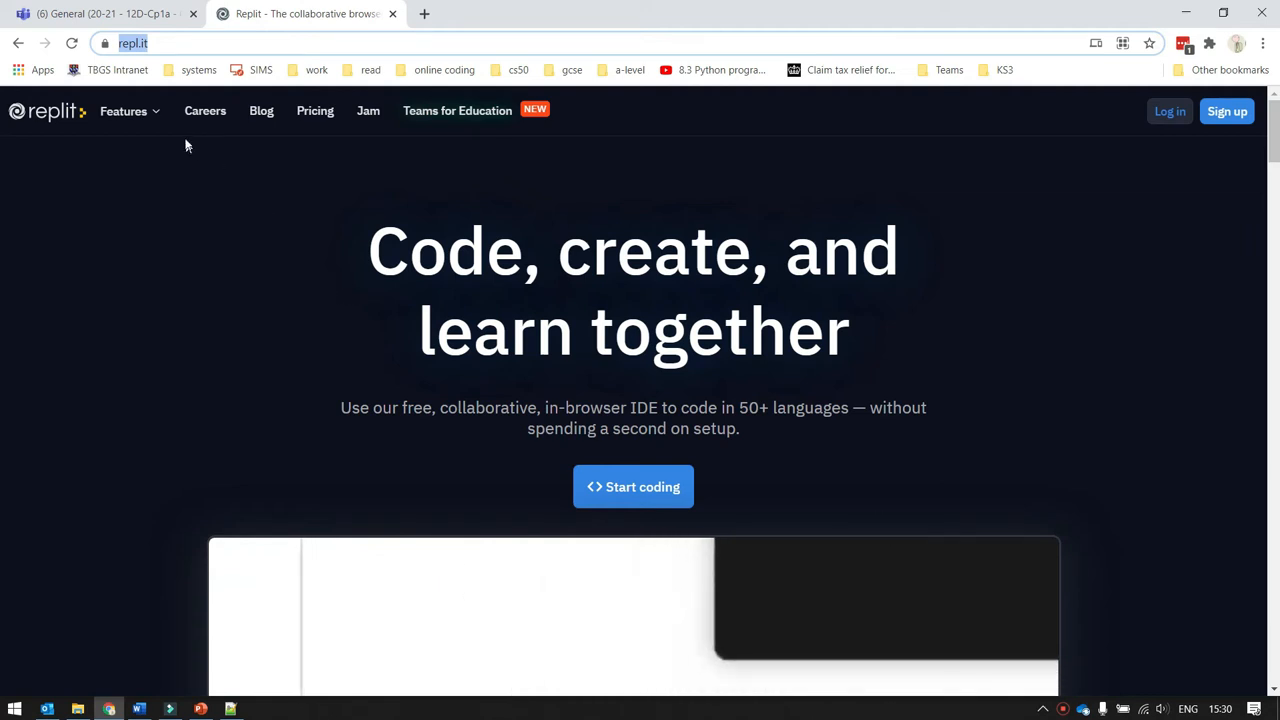
# - Open the Replit site and its account sign-up page
pyautogui.click(150, 43)
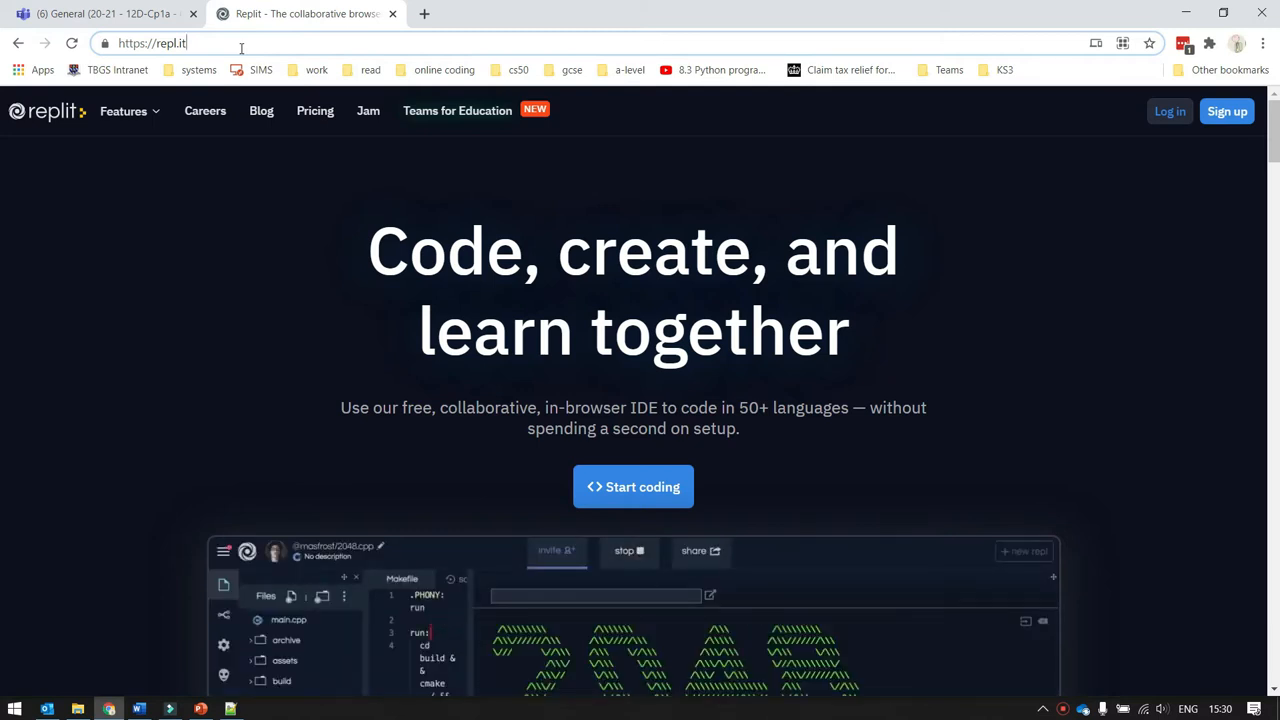
pyautogui.moveTo(1010, 168)
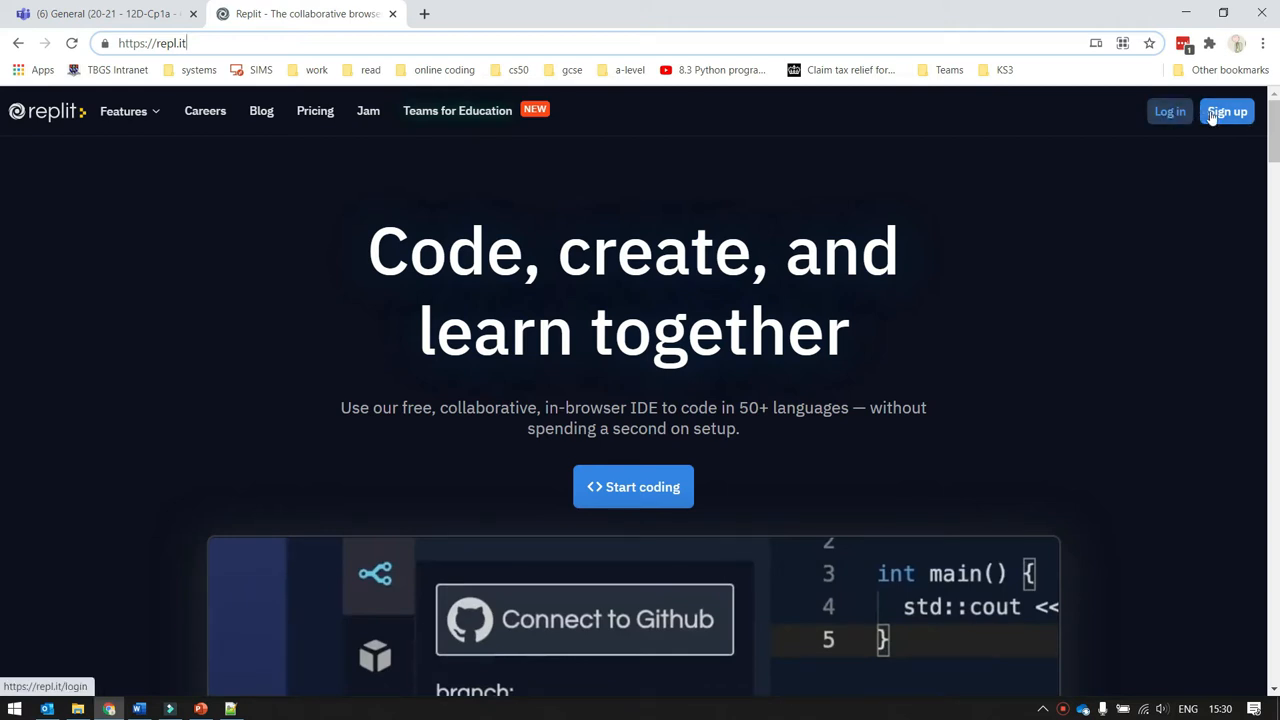
pyautogui.click(1227, 111)
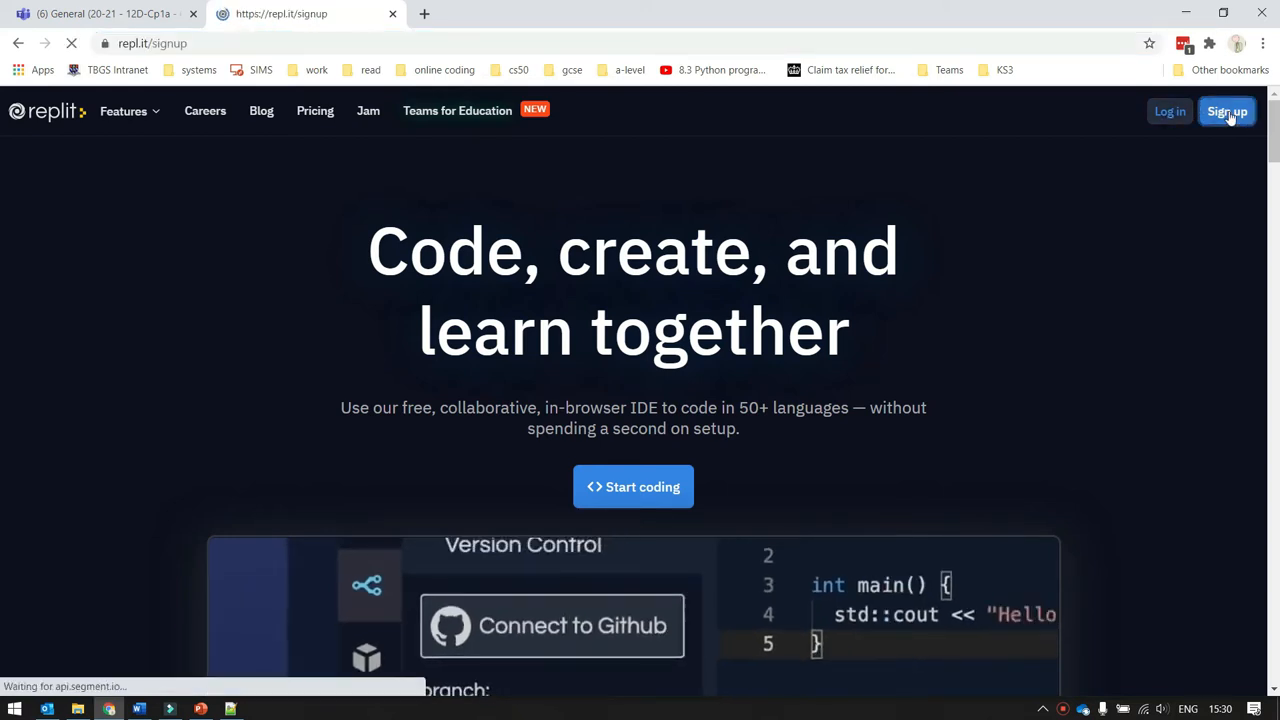
pyautogui.click(1226, 111)
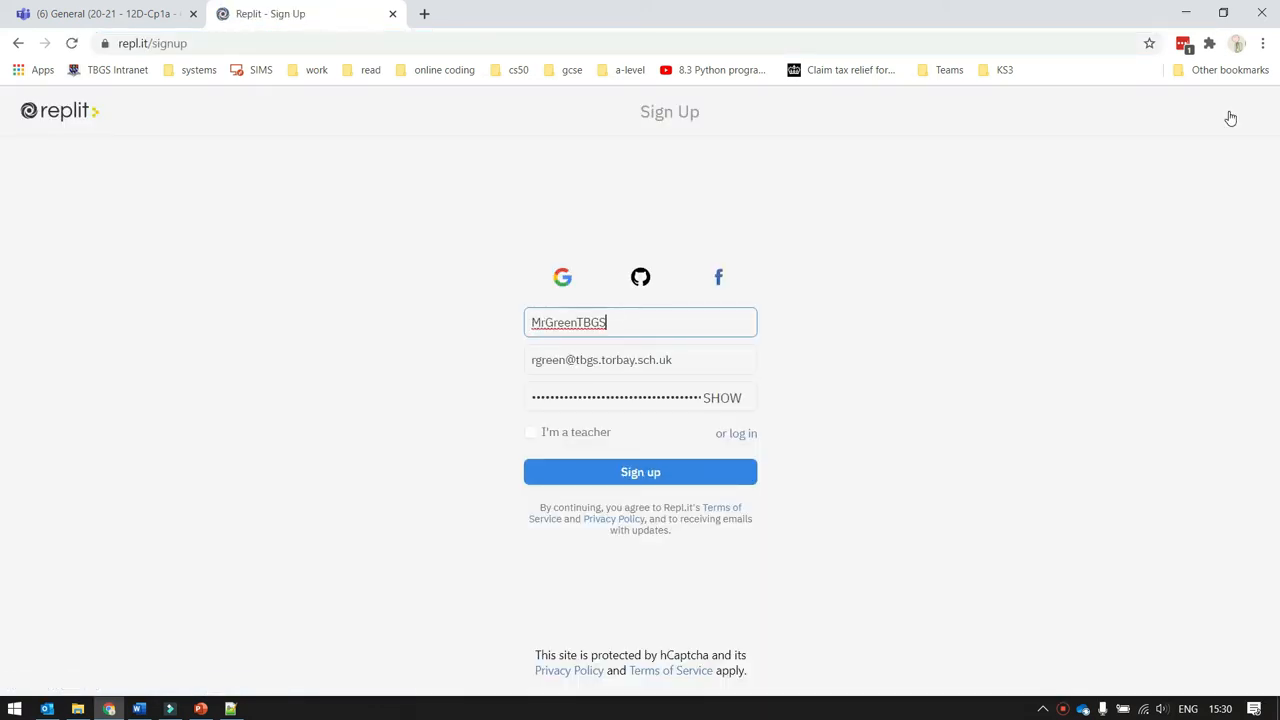
pyautogui.click(640, 471)
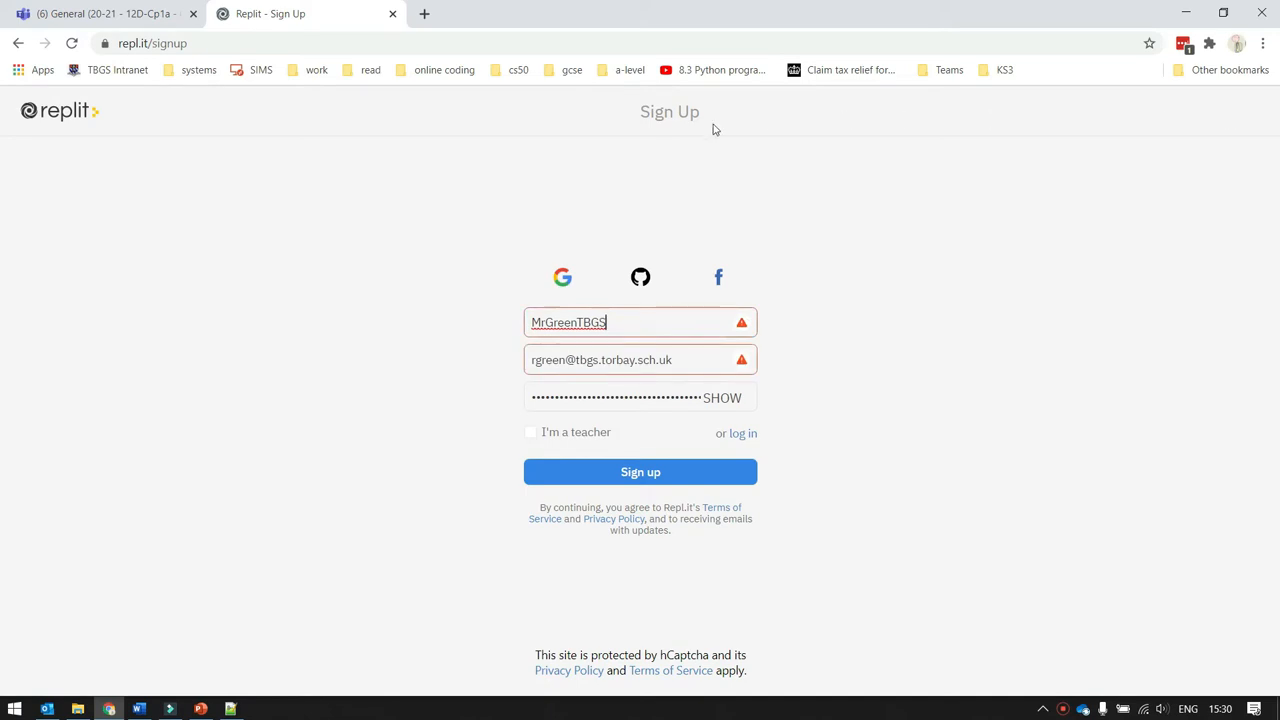
pyautogui.moveTo(15, 58)
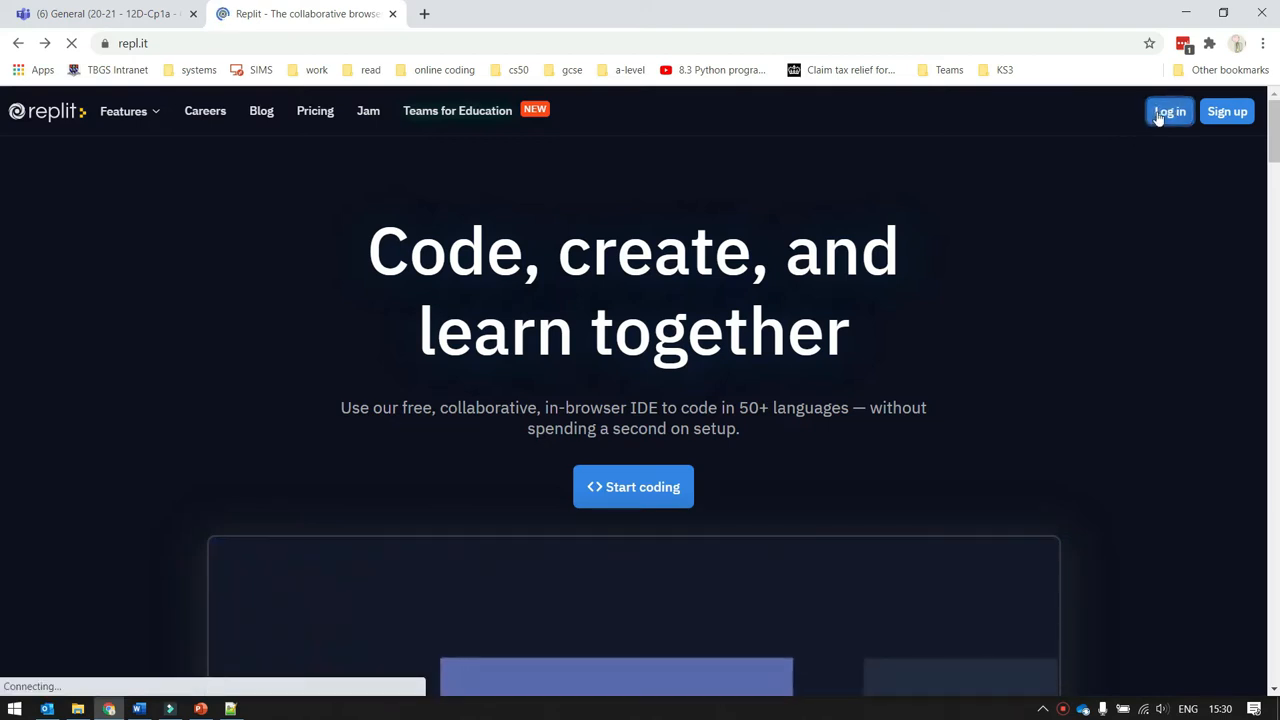
# - Log in with the saved username and password
pyautogui.click(1169, 111)
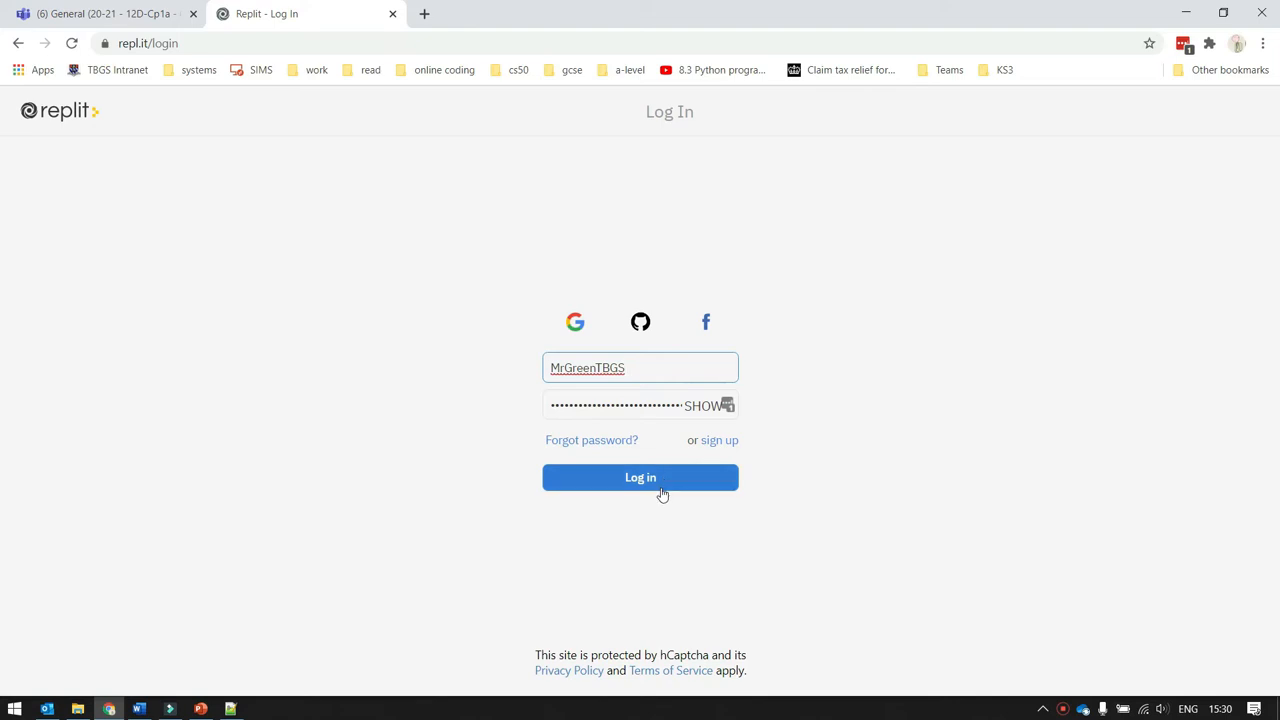
pyautogui.click(640, 477)
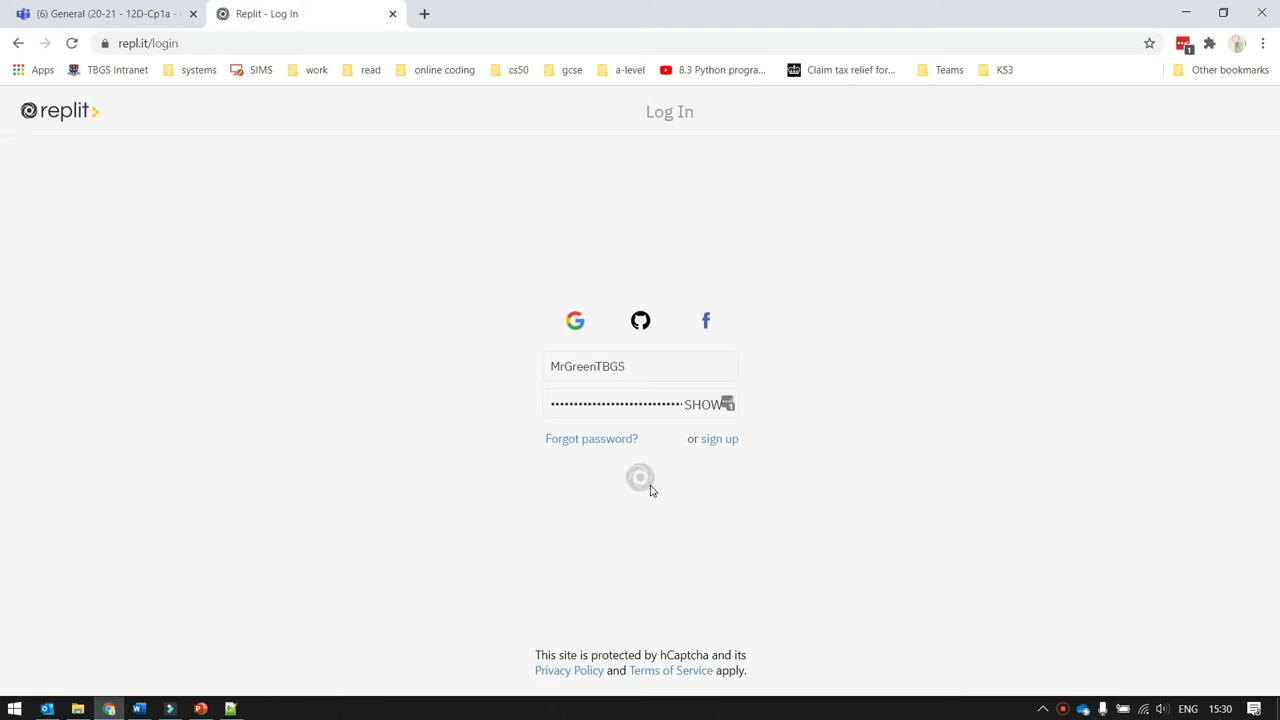
pyautogui.click(640, 477)
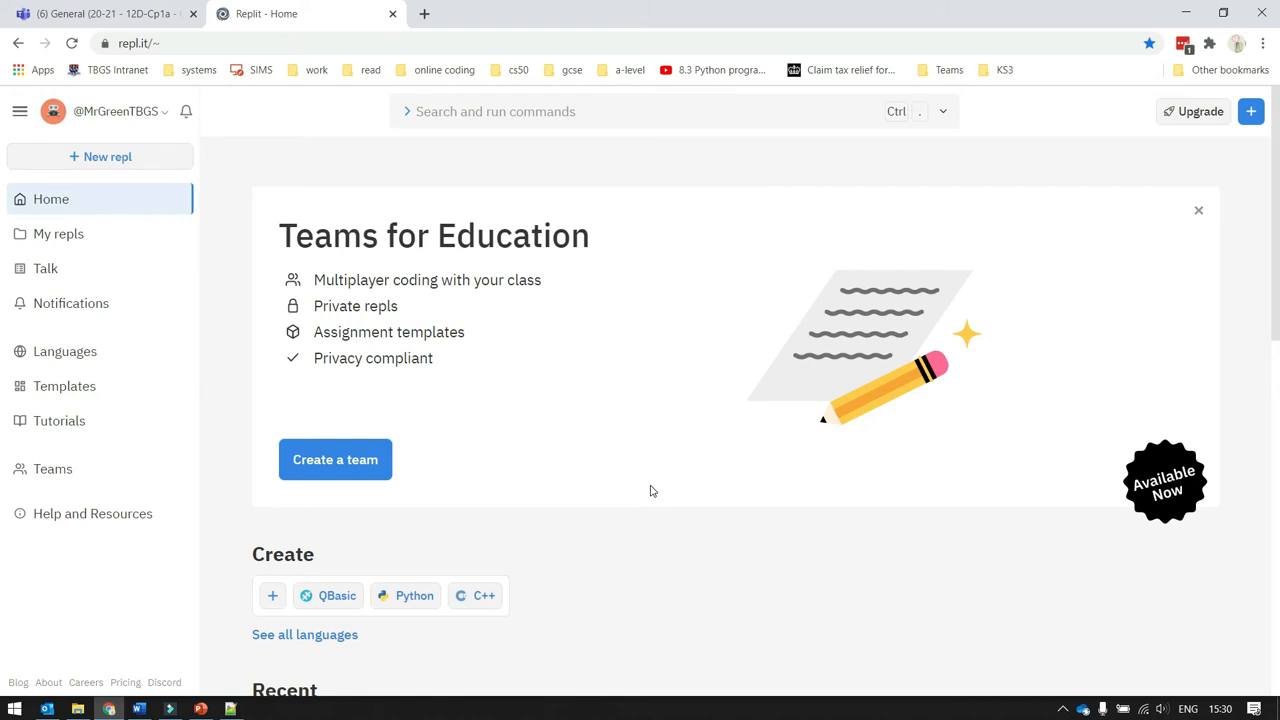
pyautogui.moveTo(600, 584)
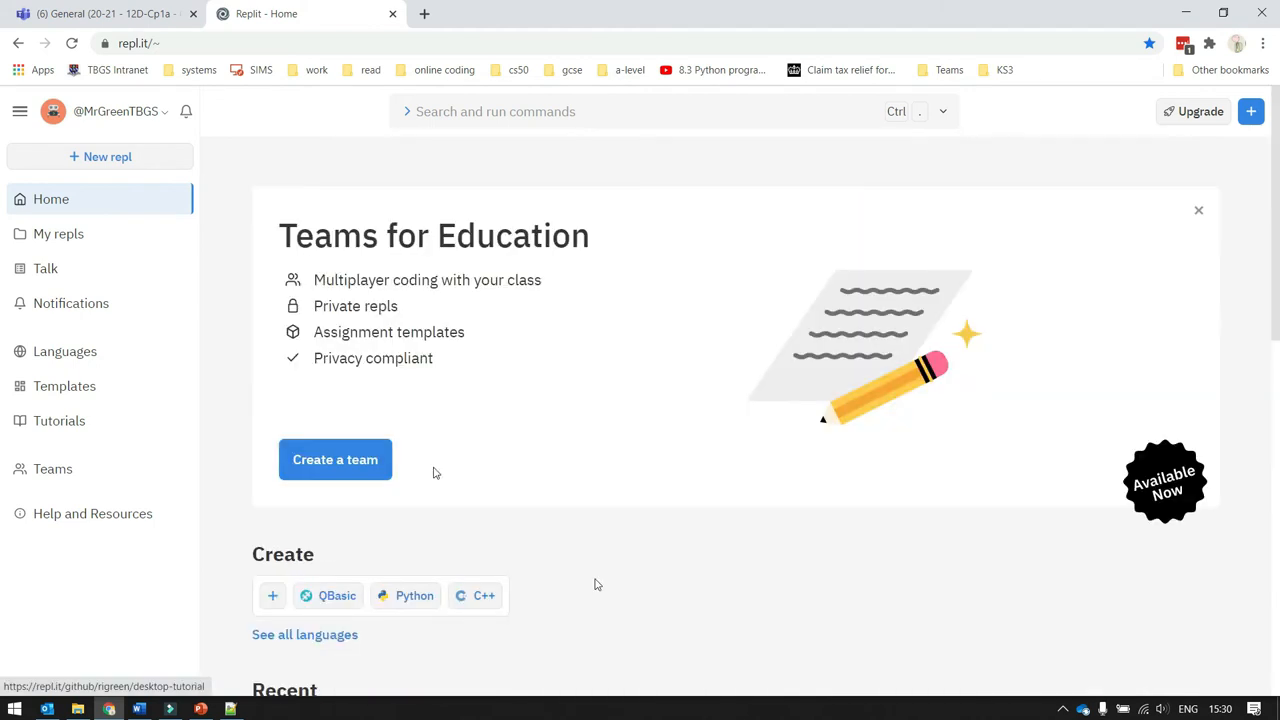
pyautogui.moveTo(353, 190)
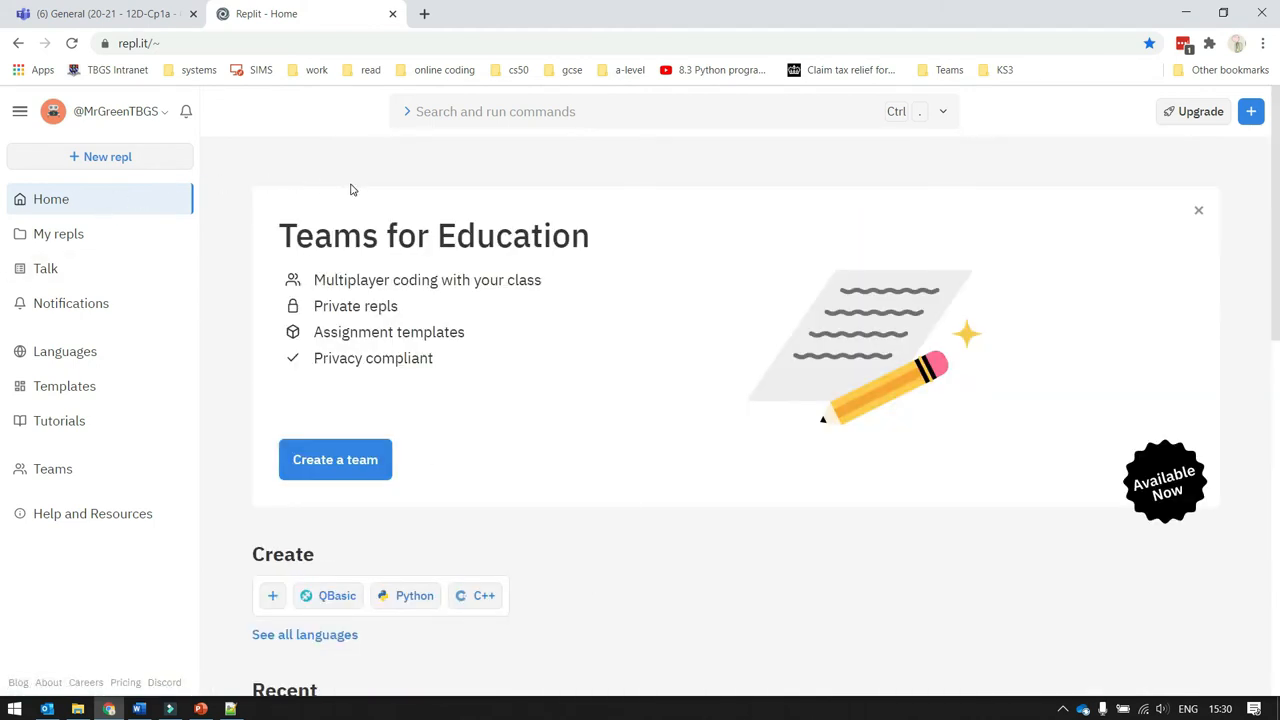
pyautogui.moveTo(106, 157)
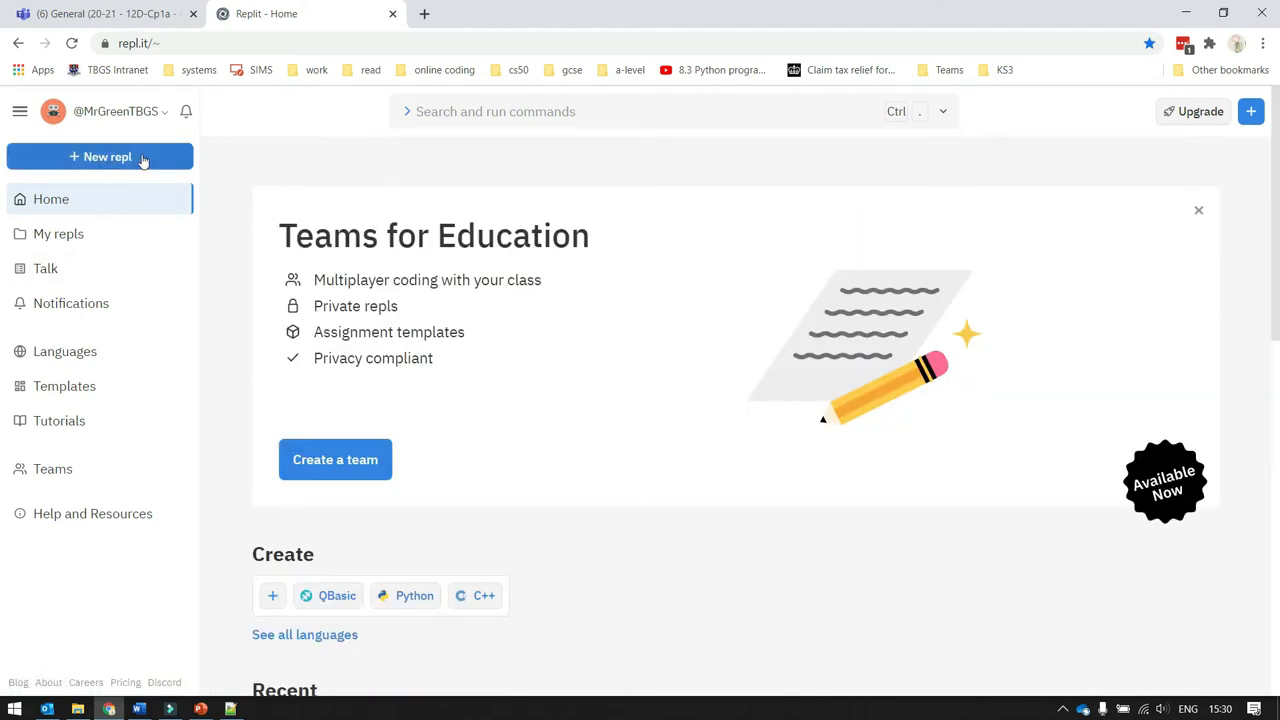
pyautogui.moveTo(336, 170)
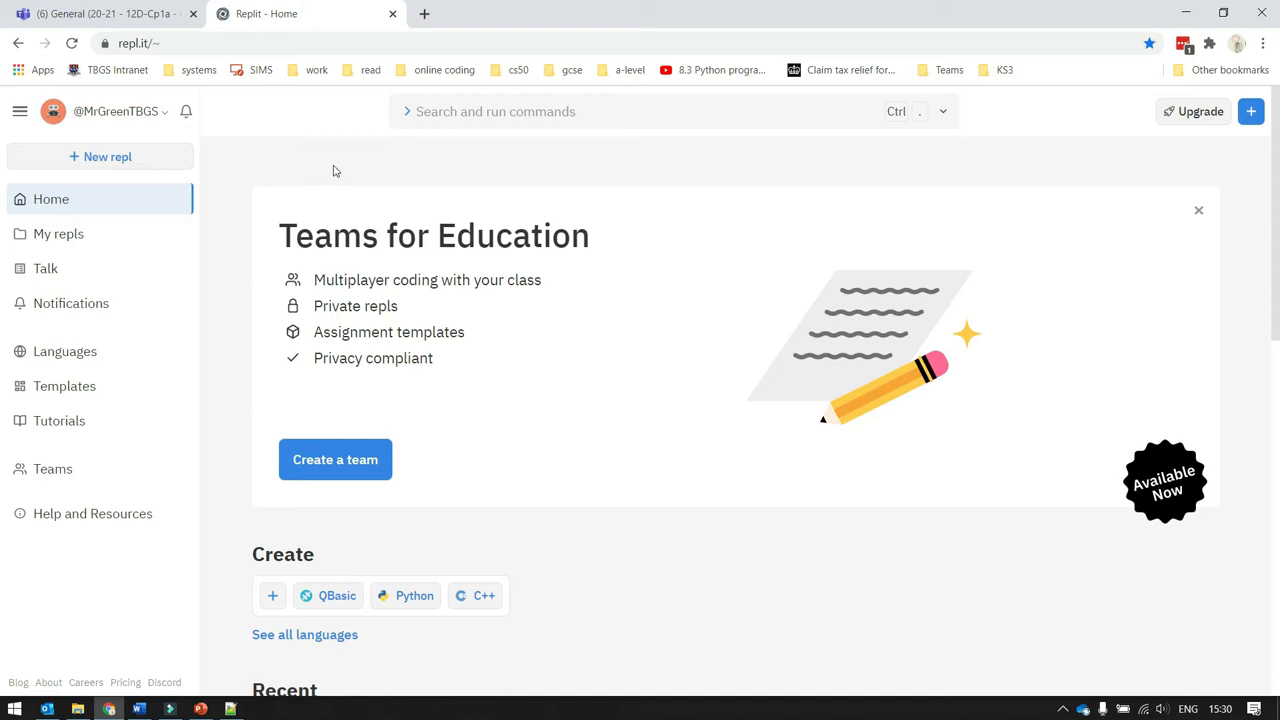
pyautogui.moveTo(106, 157)
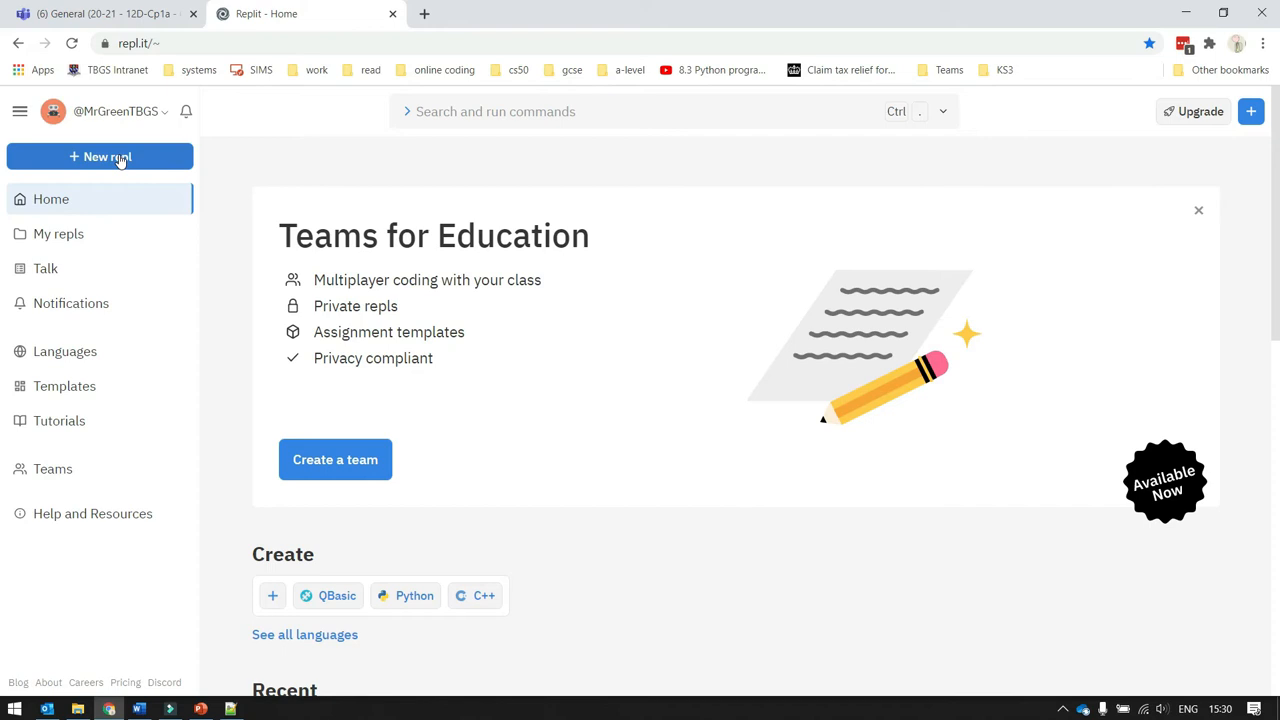
# - Start a new repl from the HTML, CSS, JS template named MyDemoWebsite
pyautogui.click(99, 157)
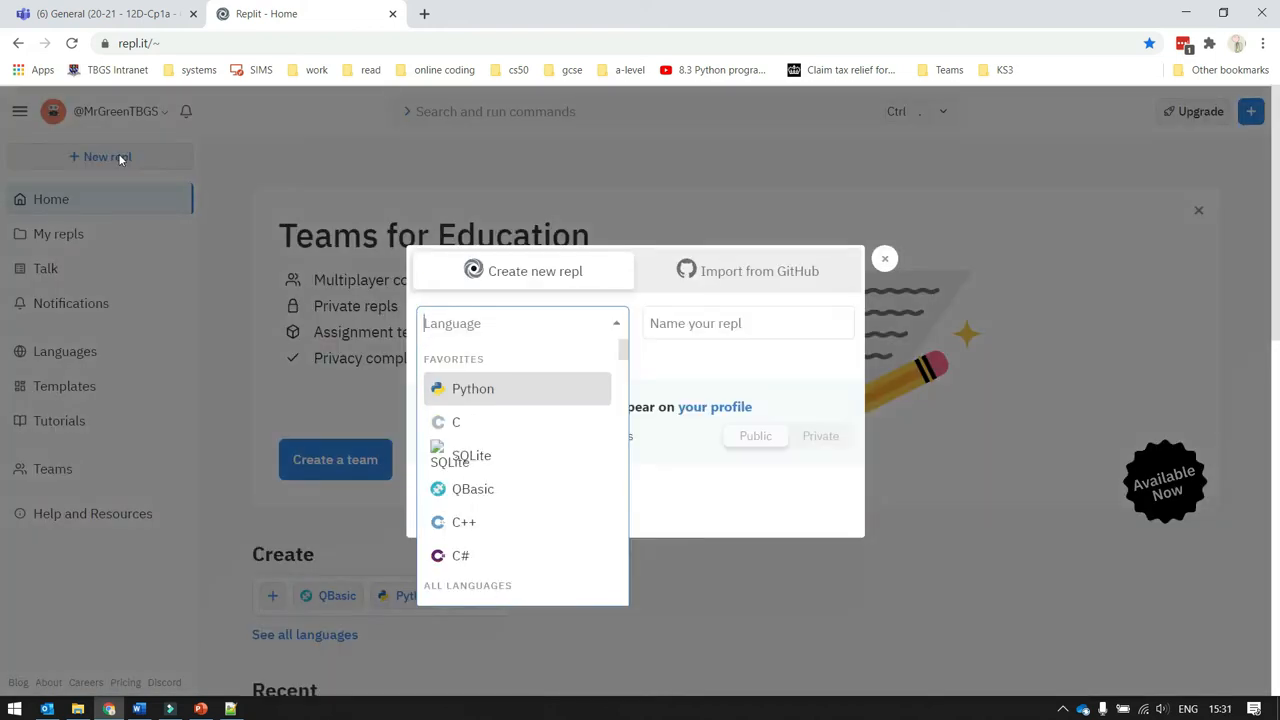
pyautogui.moveTo(513, 389)
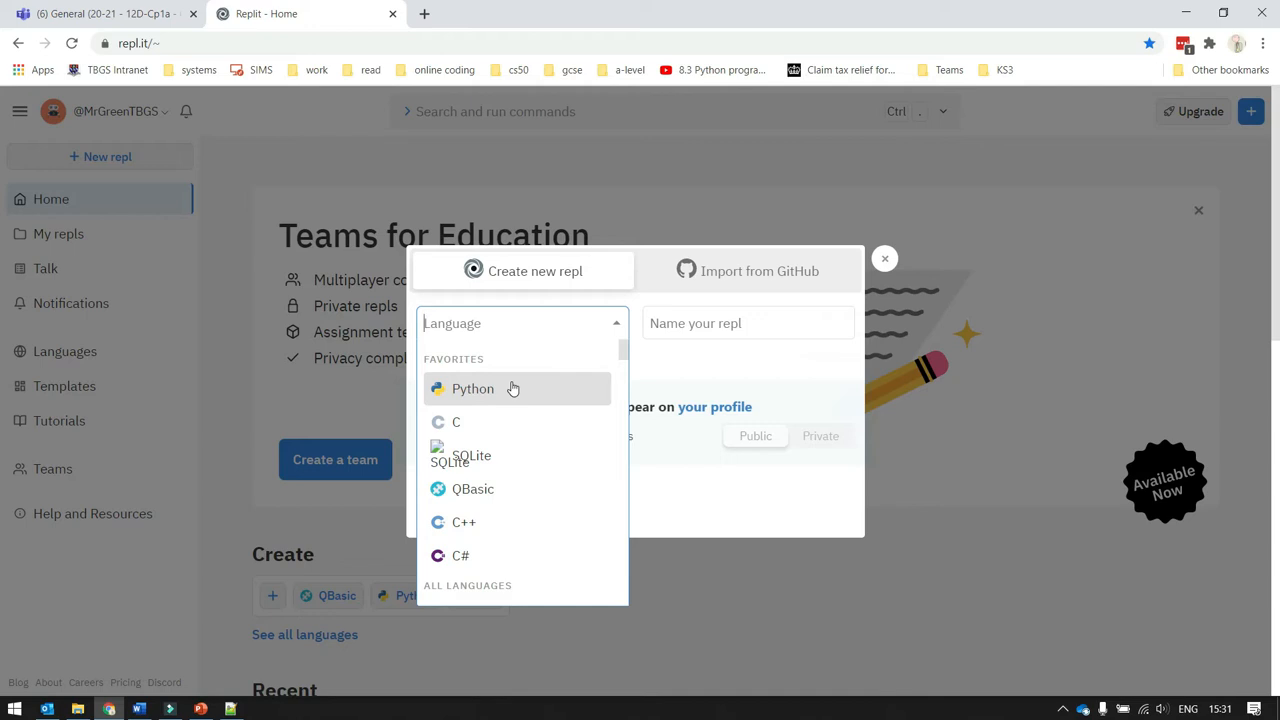
pyautogui.scroll(-3)
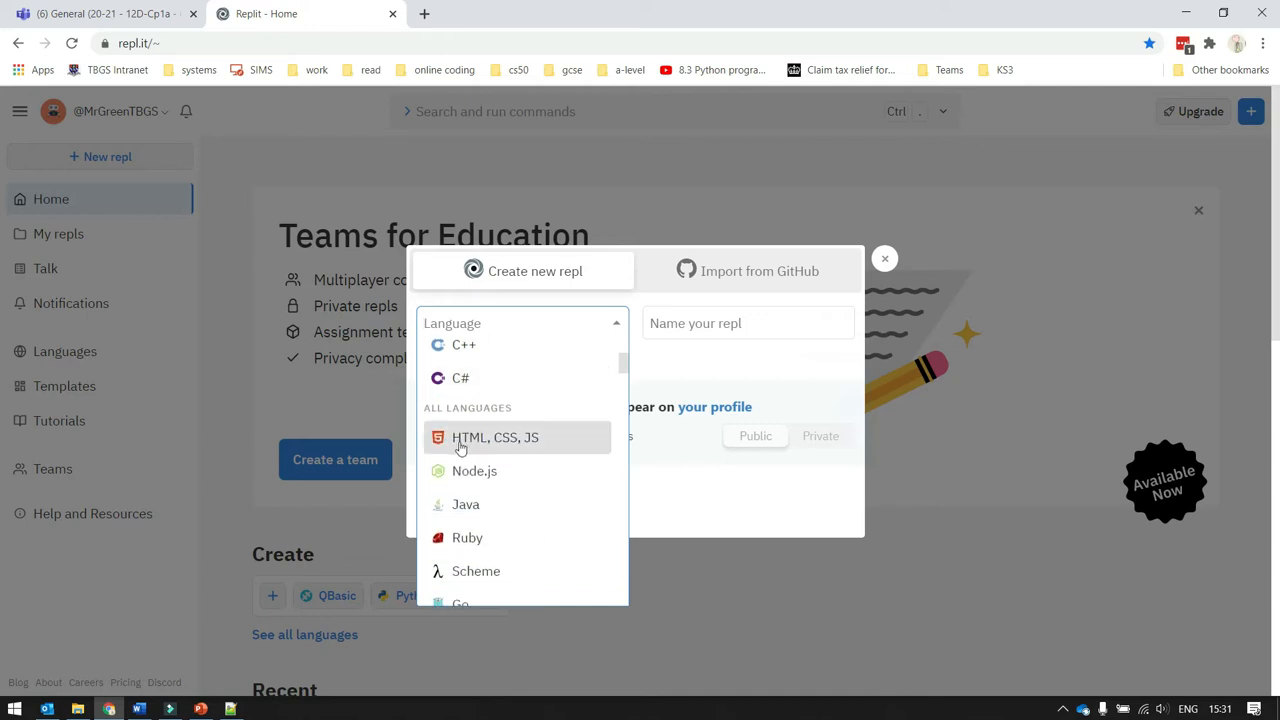
pyautogui.moveTo(510, 443)
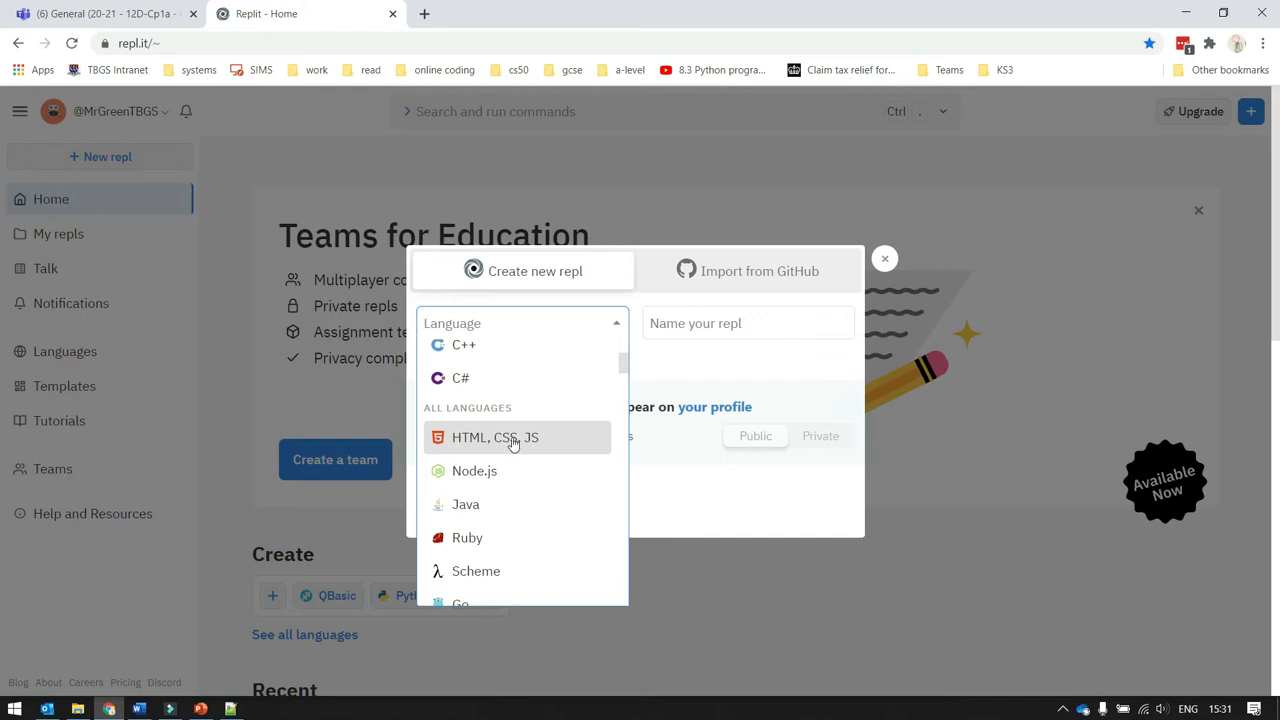
pyautogui.moveTo(477, 450)
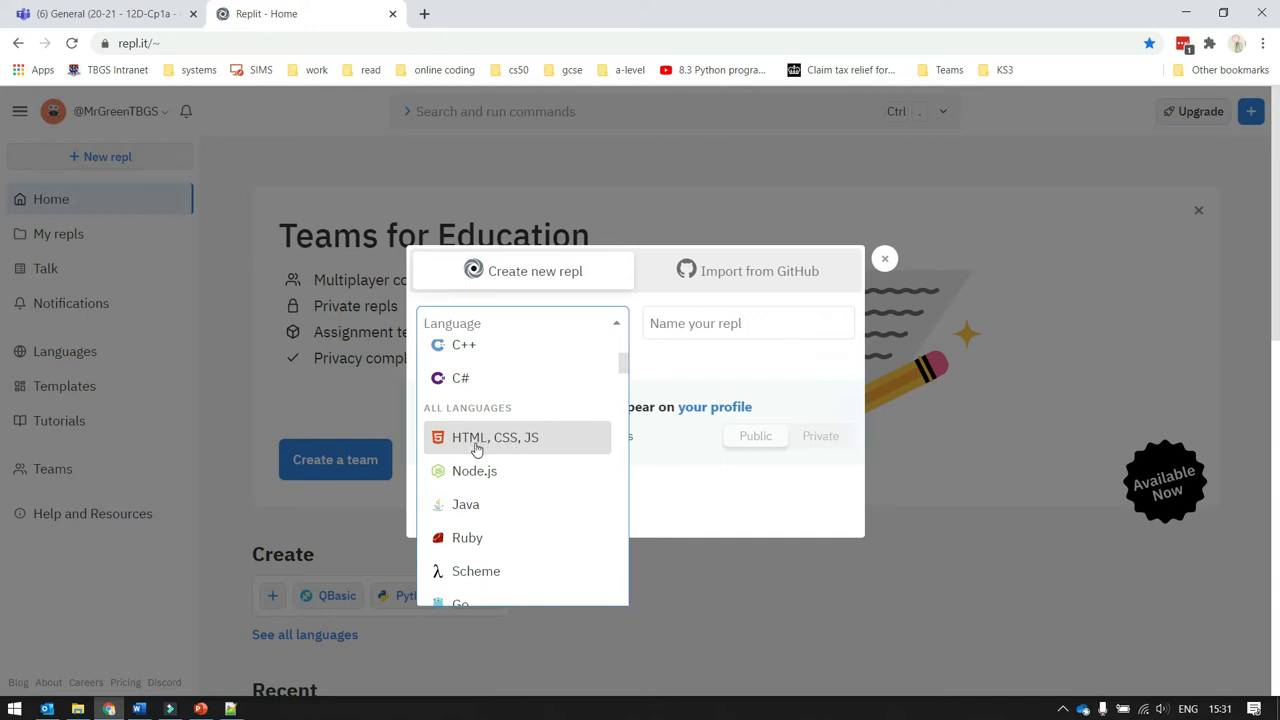
pyautogui.moveTo(500, 449)
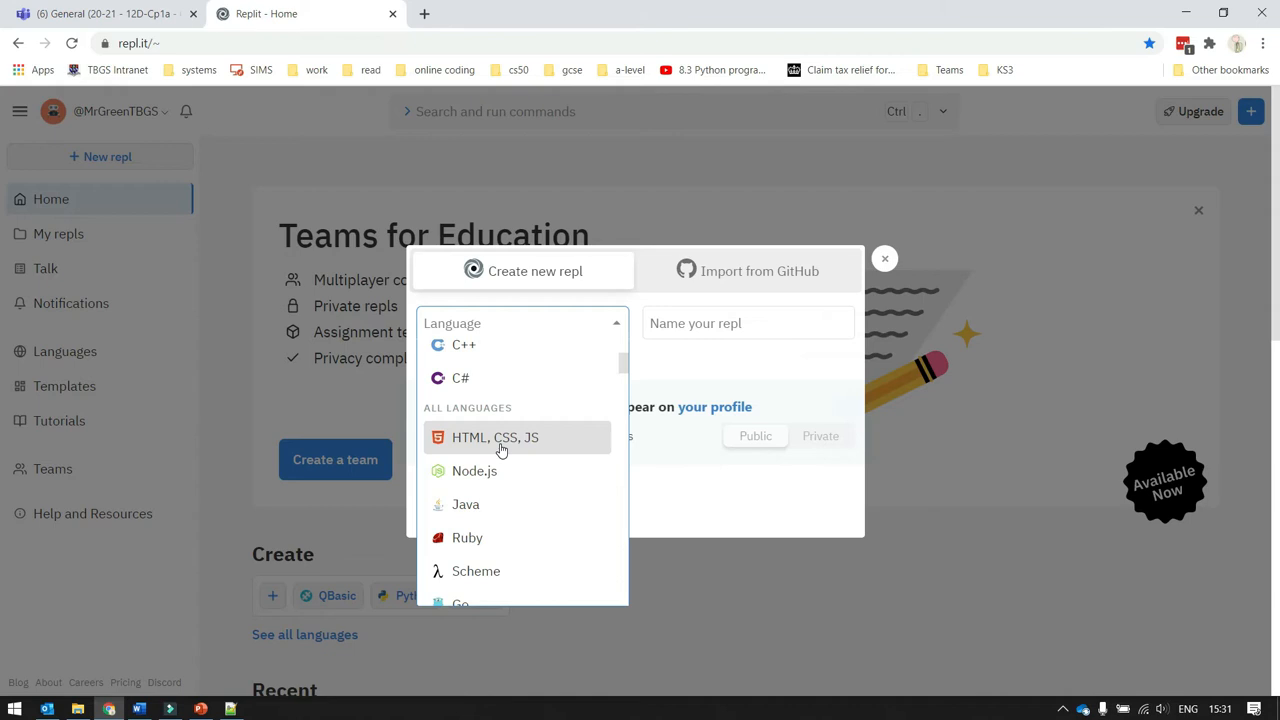
pyautogui.click(494, 437)
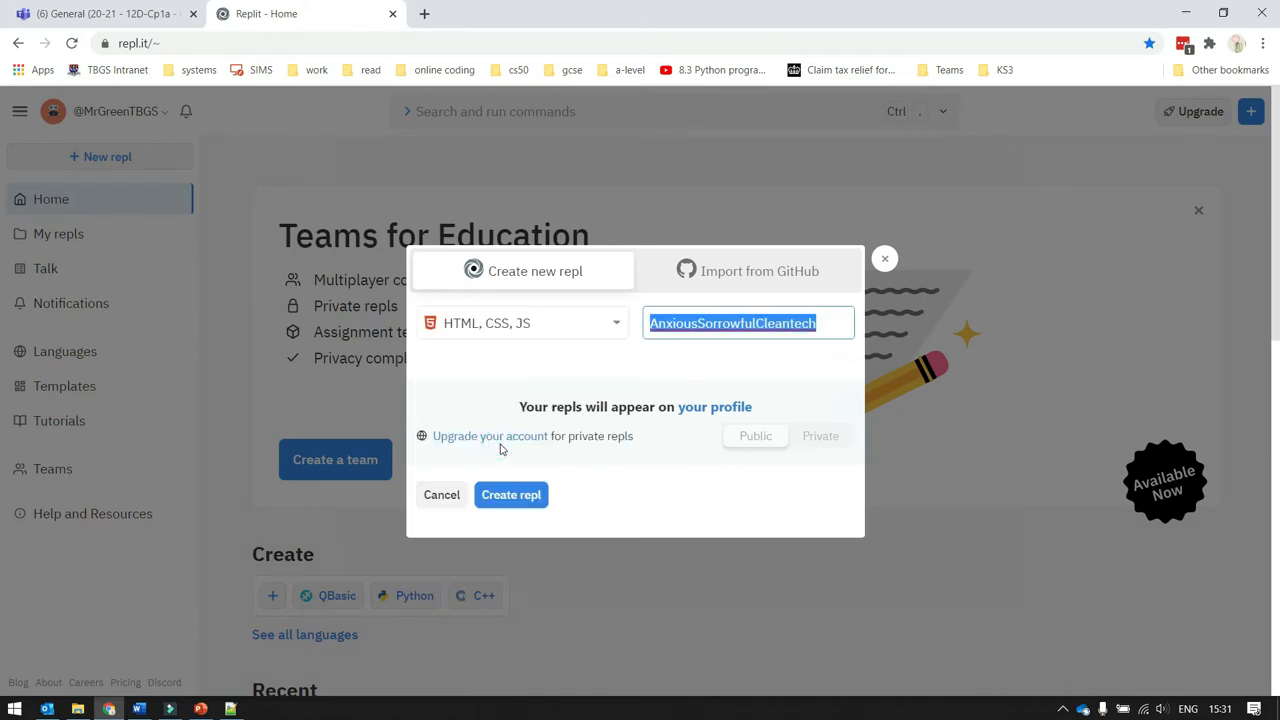
pyautogui.moveTo(770, 323)
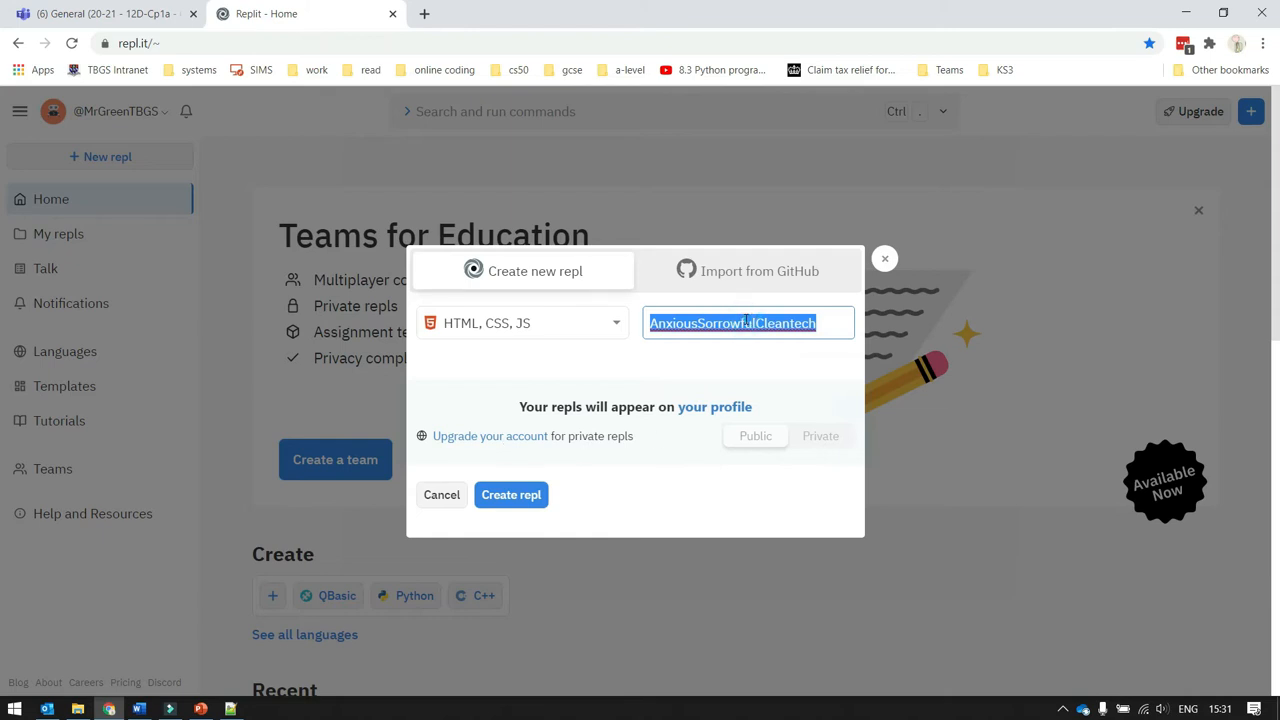
pyautogui.write('MyD')
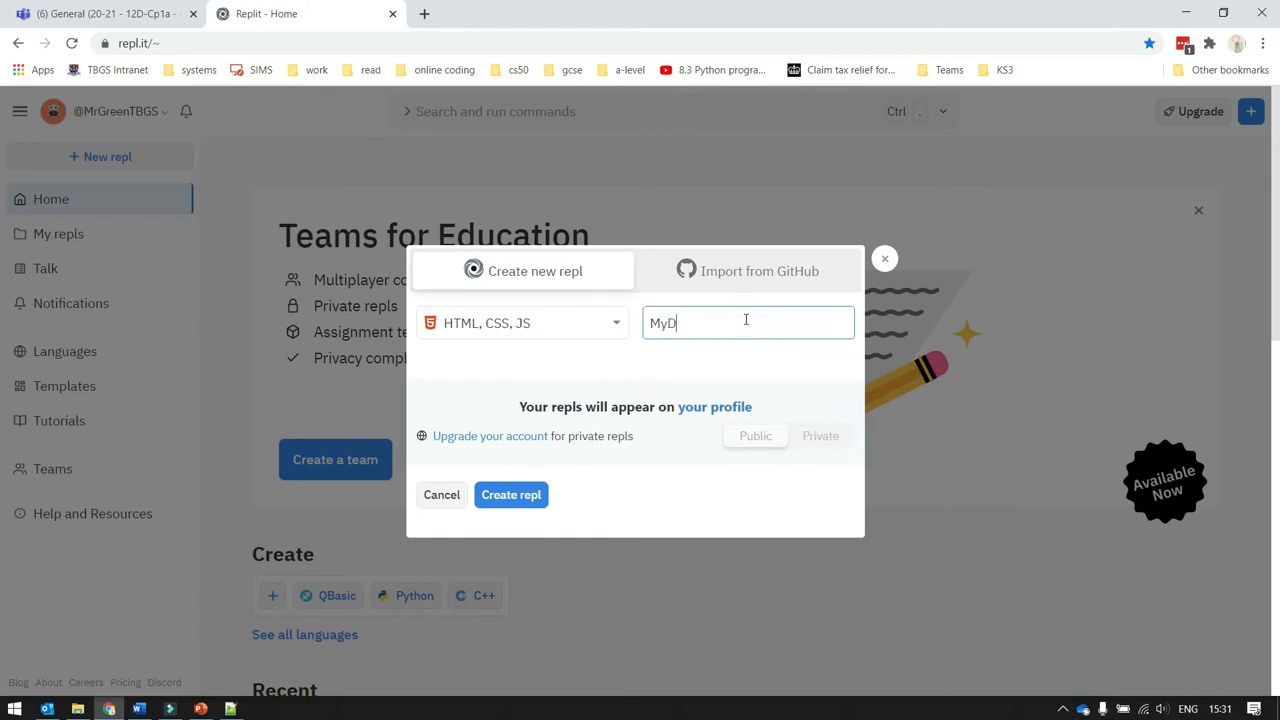
pyautogui.write('emoWebsite')
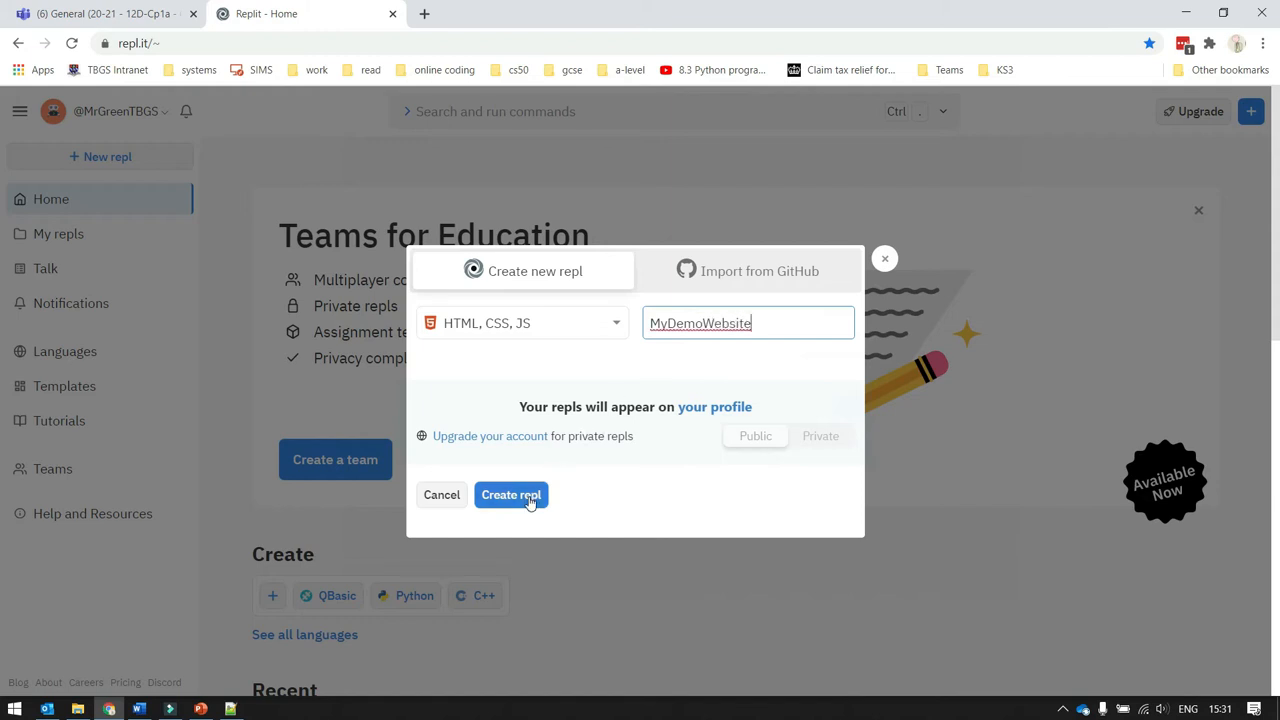
pyautogui.click(511, 495)
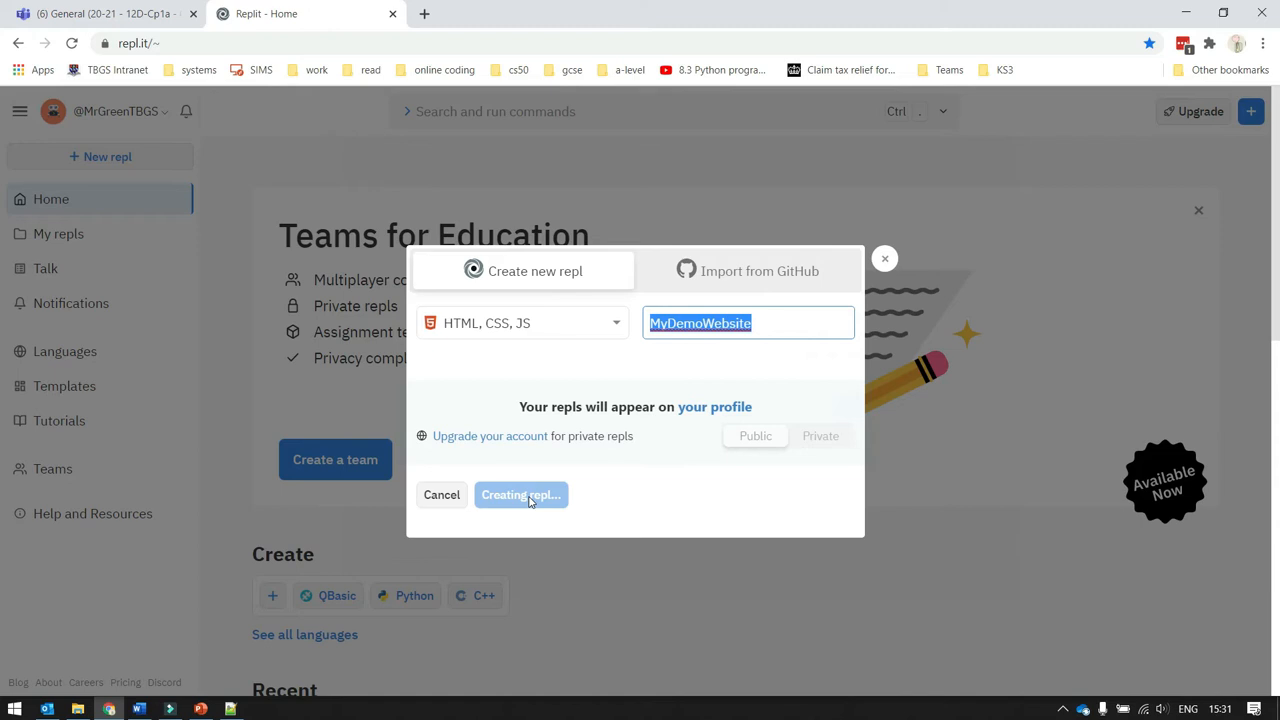
pyautogui.click(520, 494)
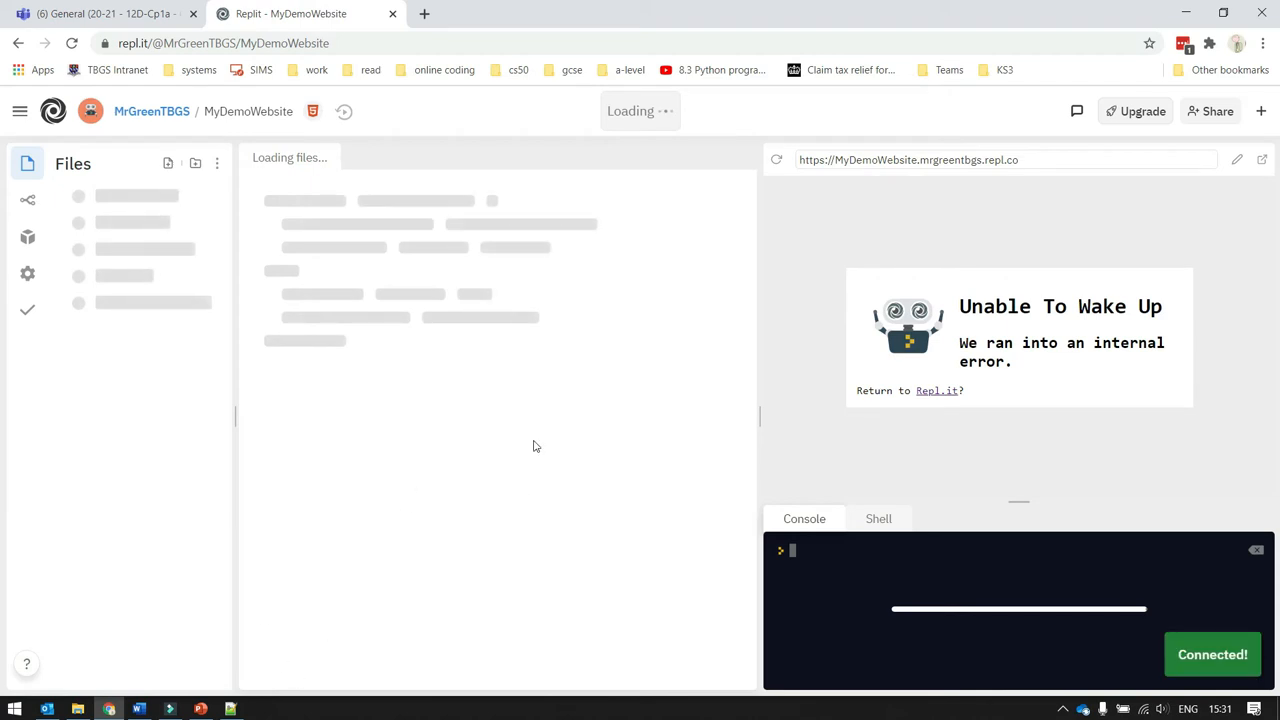
# - Select index.html in the loaded MyDemoWebsite workspace to clear its starter code
pyautogui.click(123, 196)
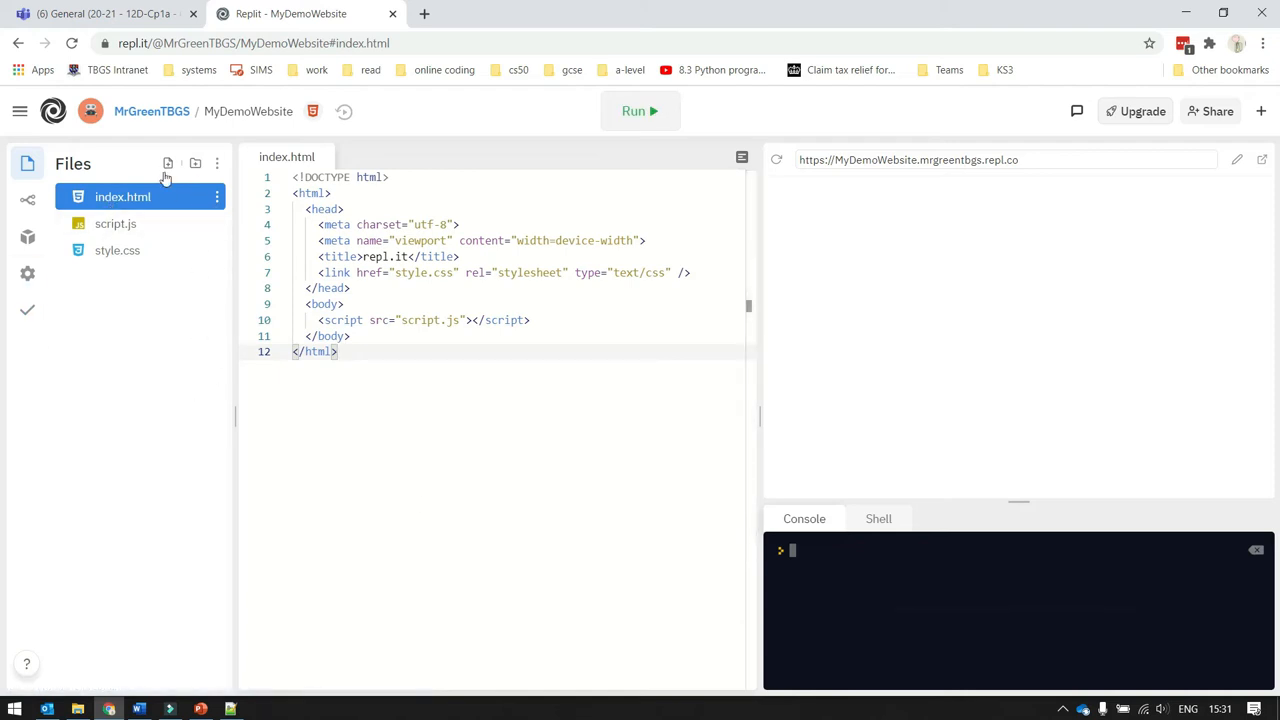
pyautogui.moveTo(140, 224)
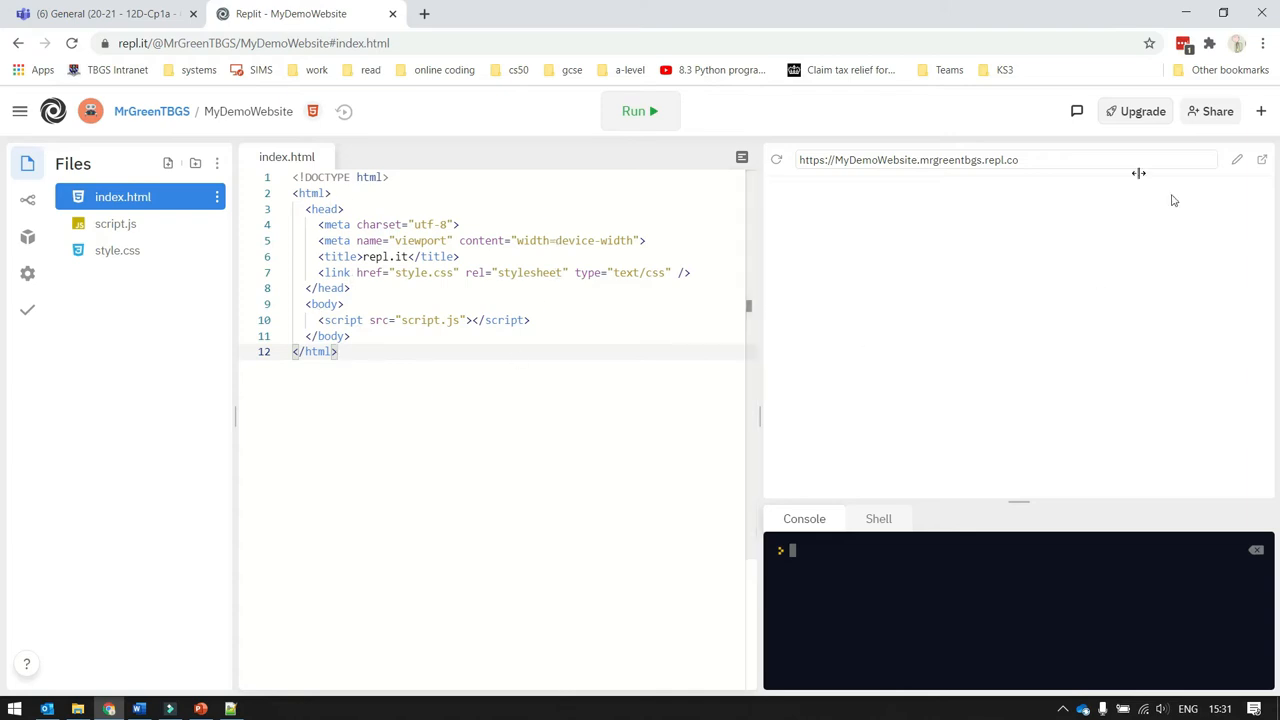
pyautogui.moveTo(848, 324)
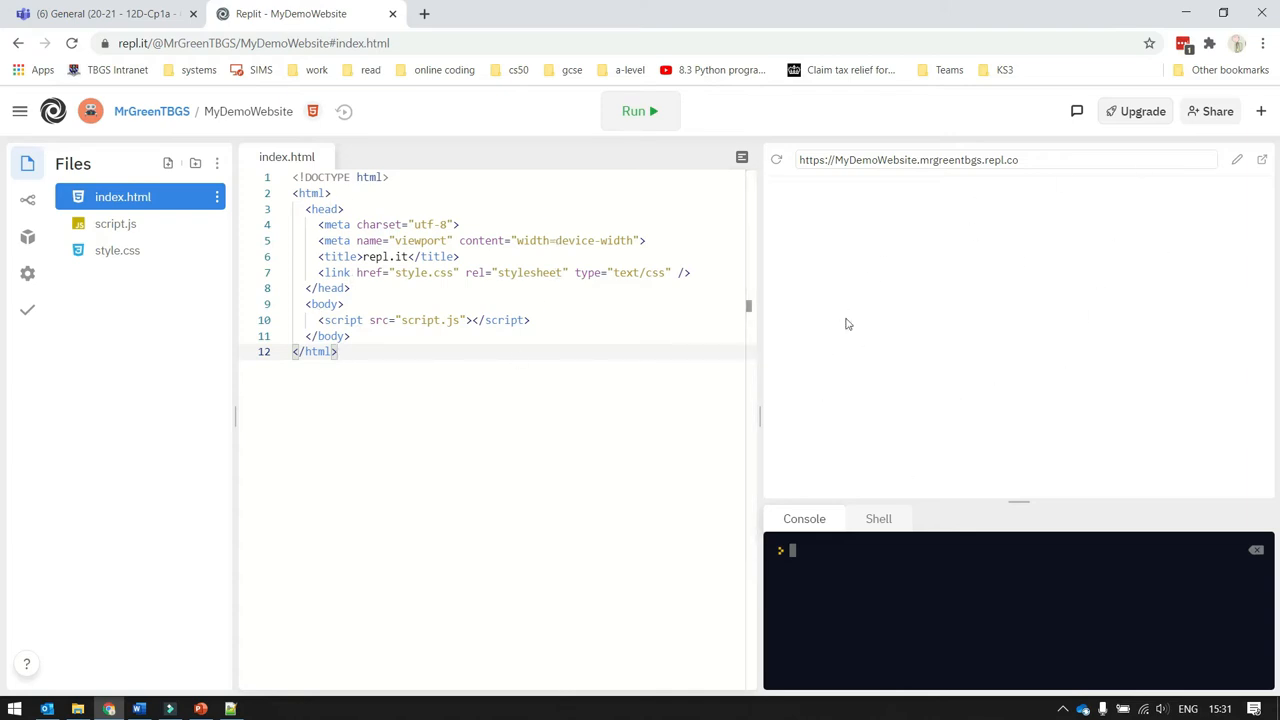
pyautogui.moveTo(926, 601)
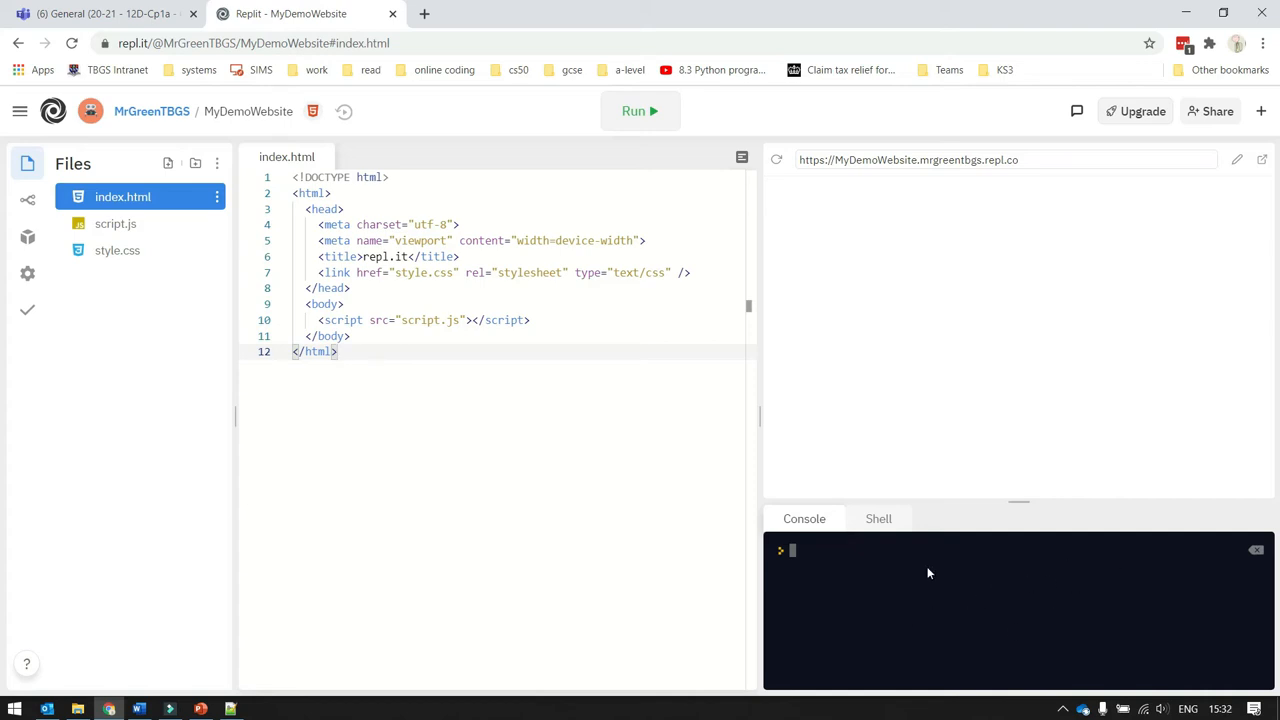
pyautogui.moveTo(989, 582)
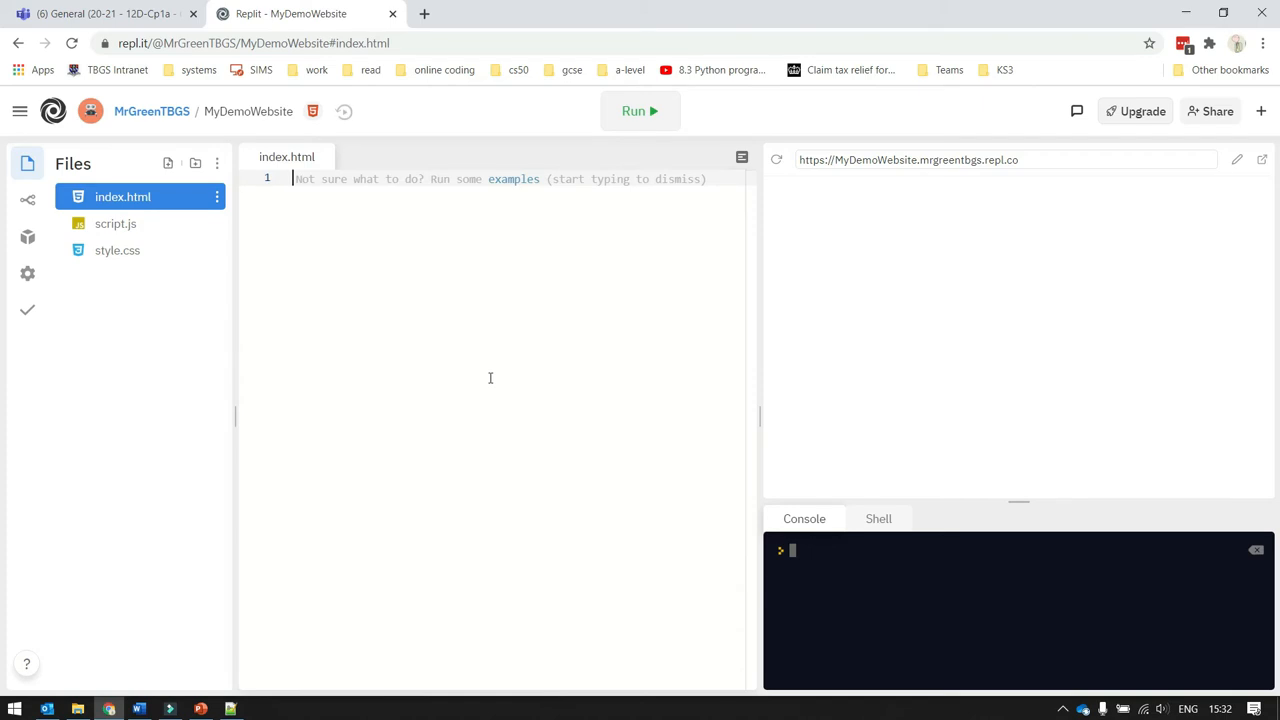
# - Bring in the prepared 'My demo website' page code with its Page One heading, then run it
pyautogui.press('alt+tab')
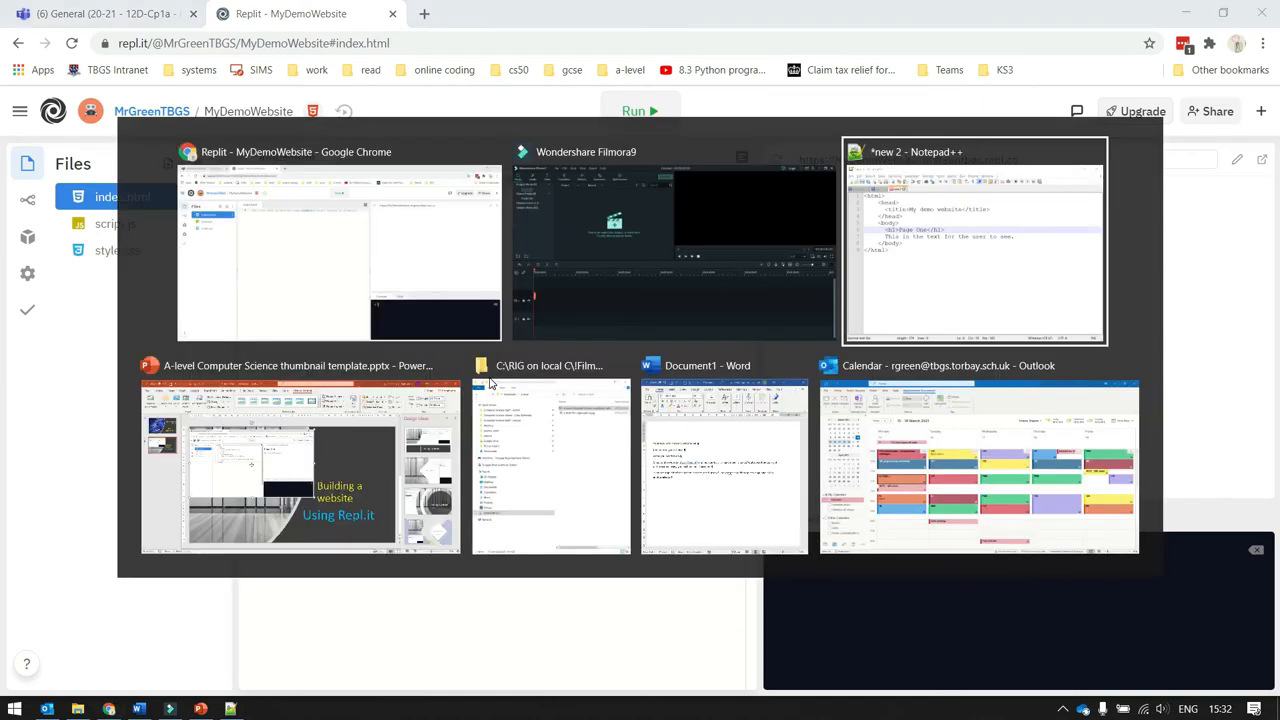
pyautogui.click(975, 240)
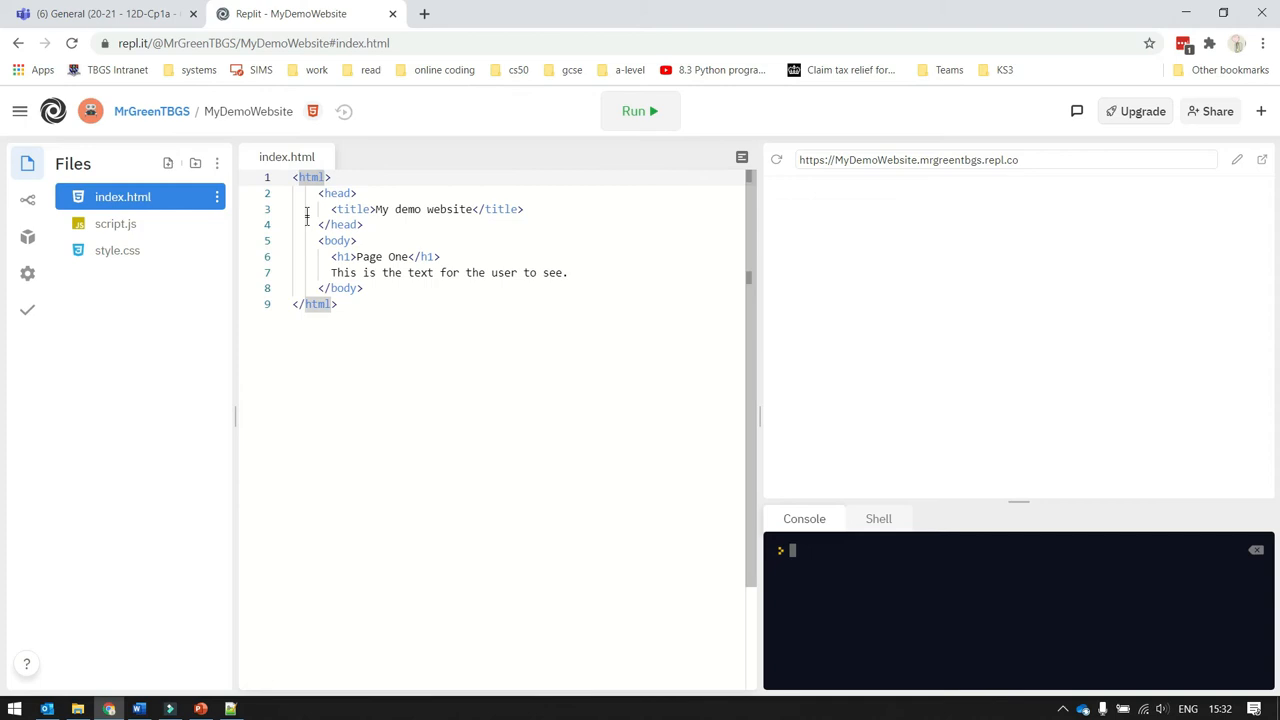
pyautogui.click(338, 193)
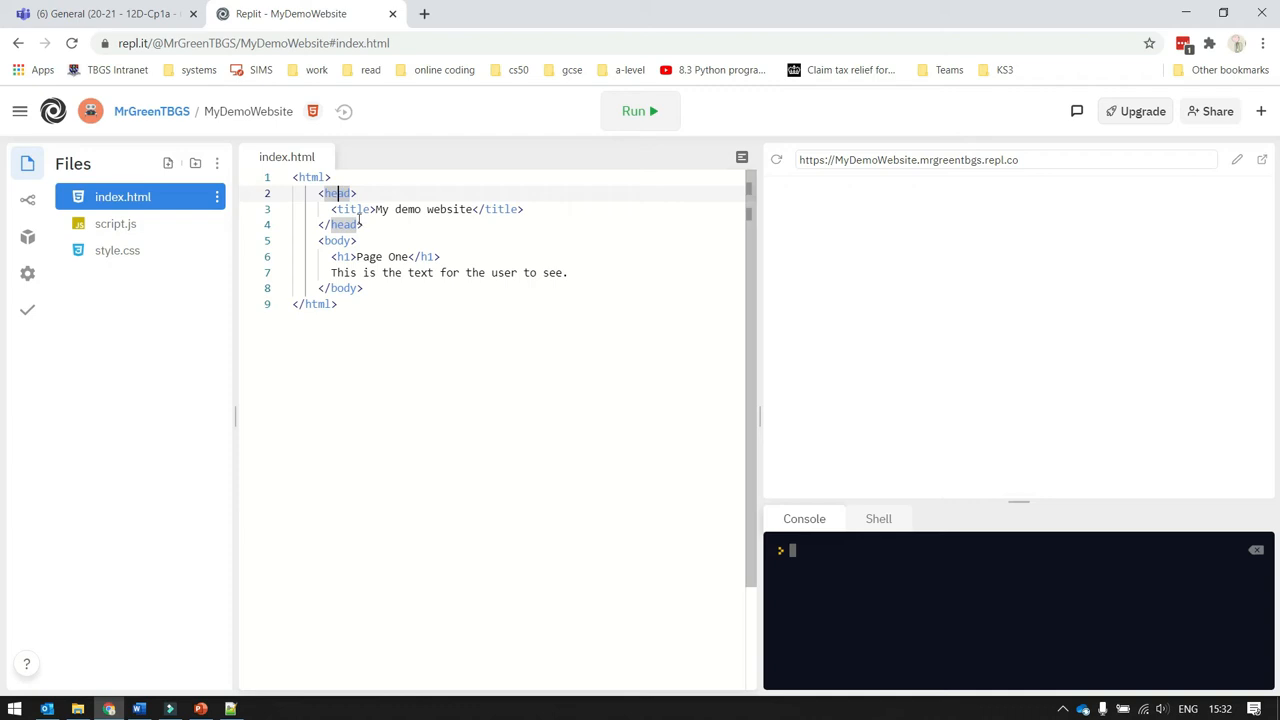
pyautogui.click(352, 209)
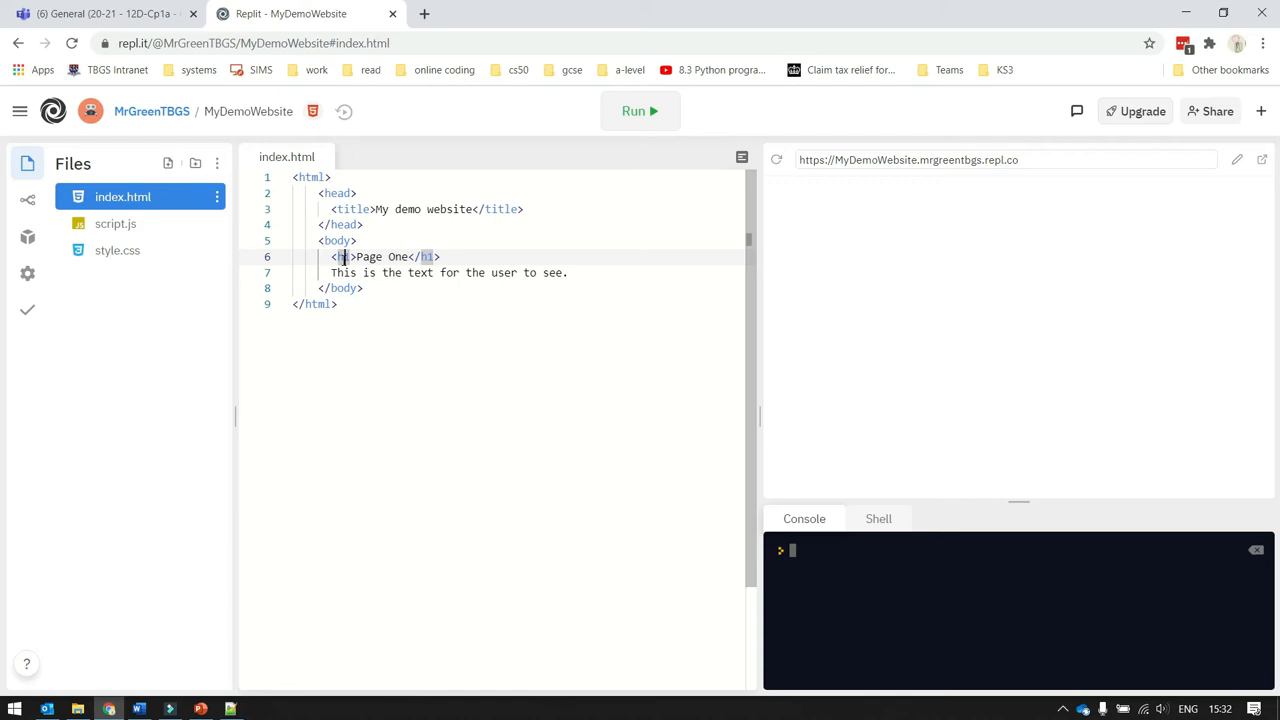
pyautogui.click(512, 272)
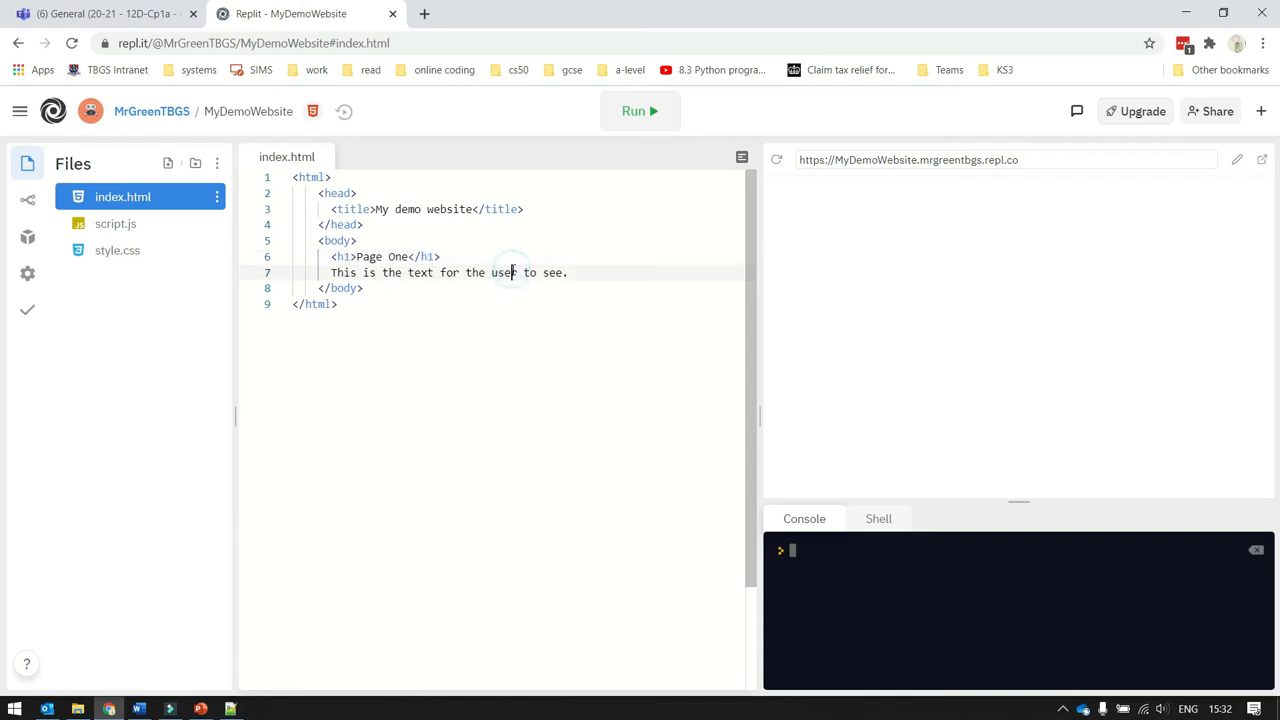
pyautogui.click(640, 111)
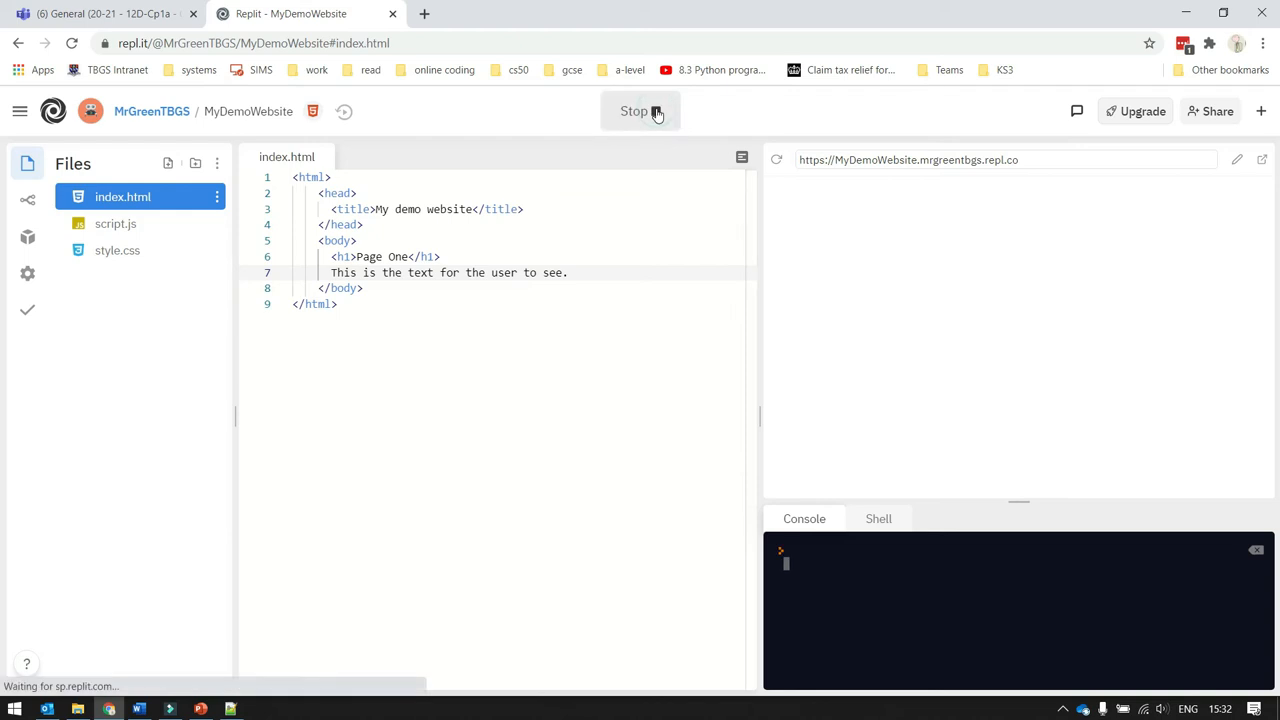
pyautogui.click(640, 111)
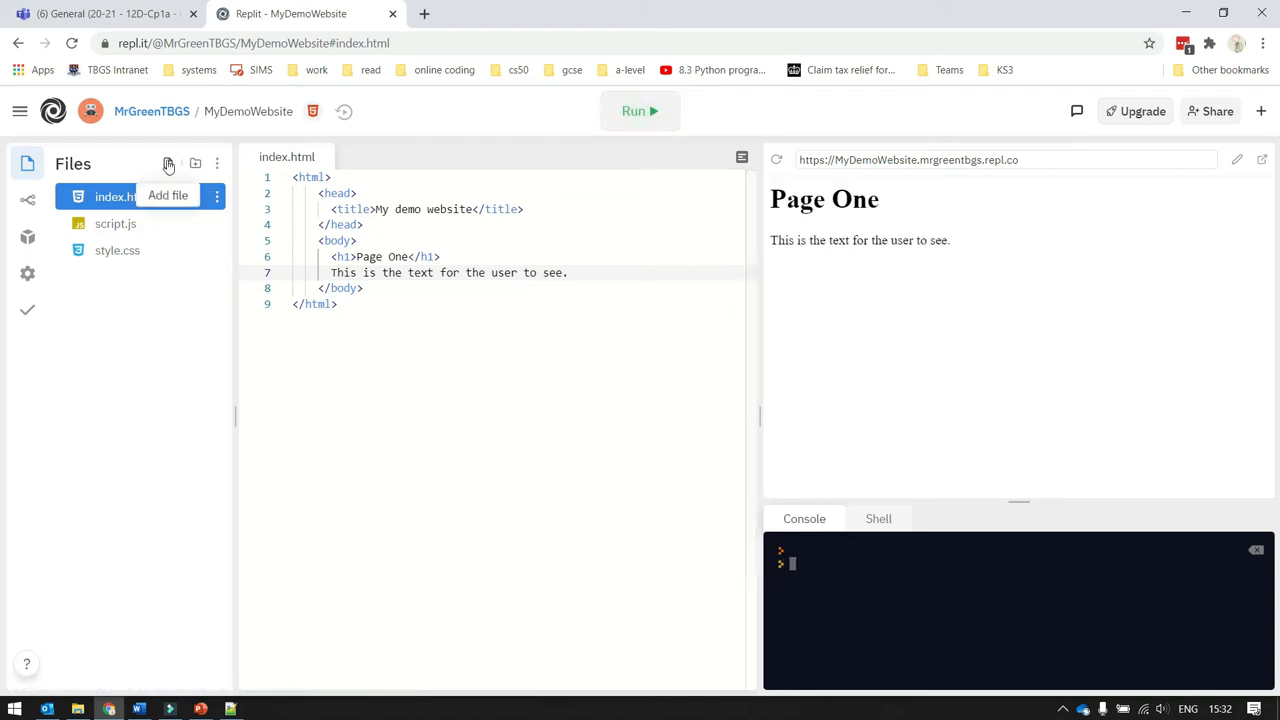
# - Add a new file named page2.html in the Files pane
pyautogui.click(168, 195)
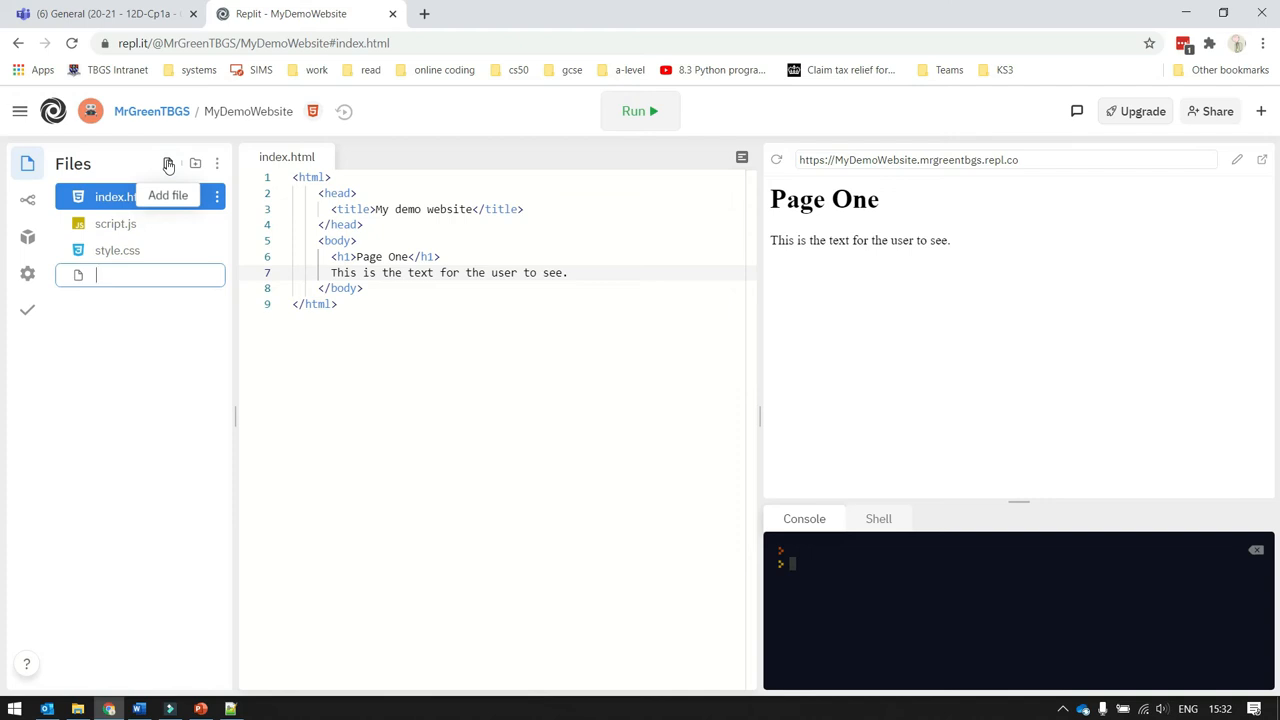
pyautogui.moveTo(128, 177)
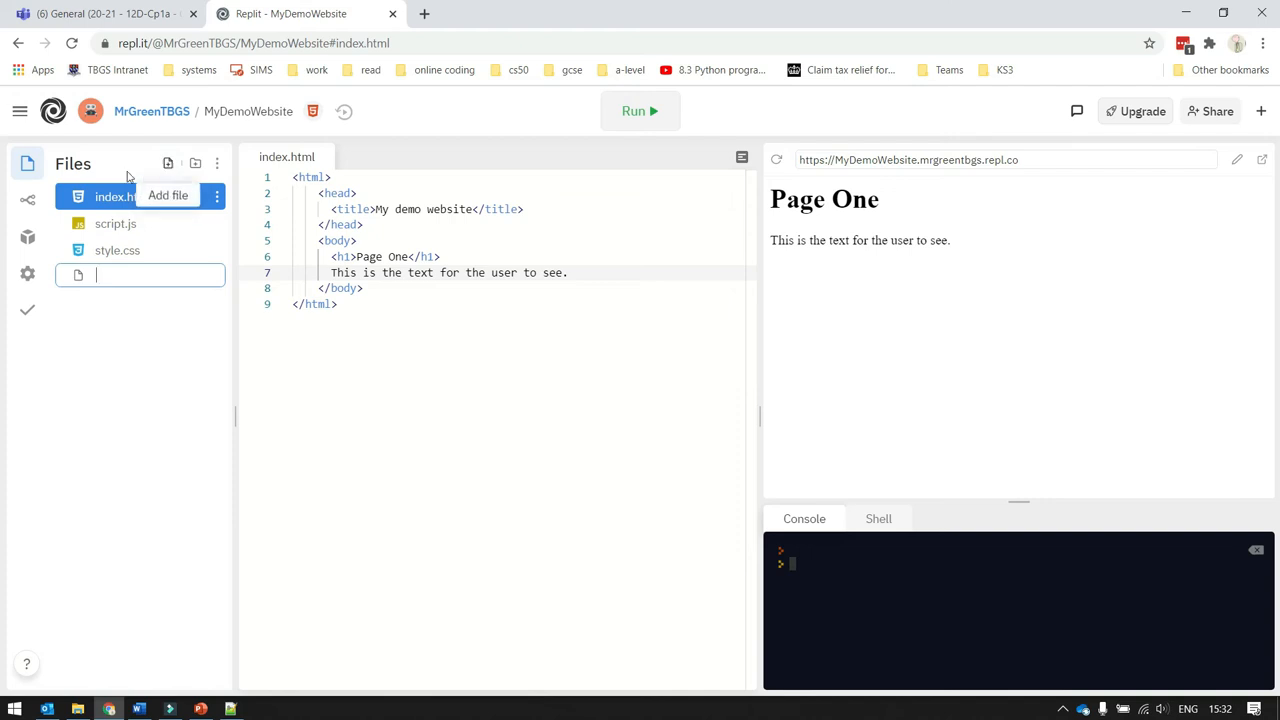
pyautogui.moveTo(105, 274)
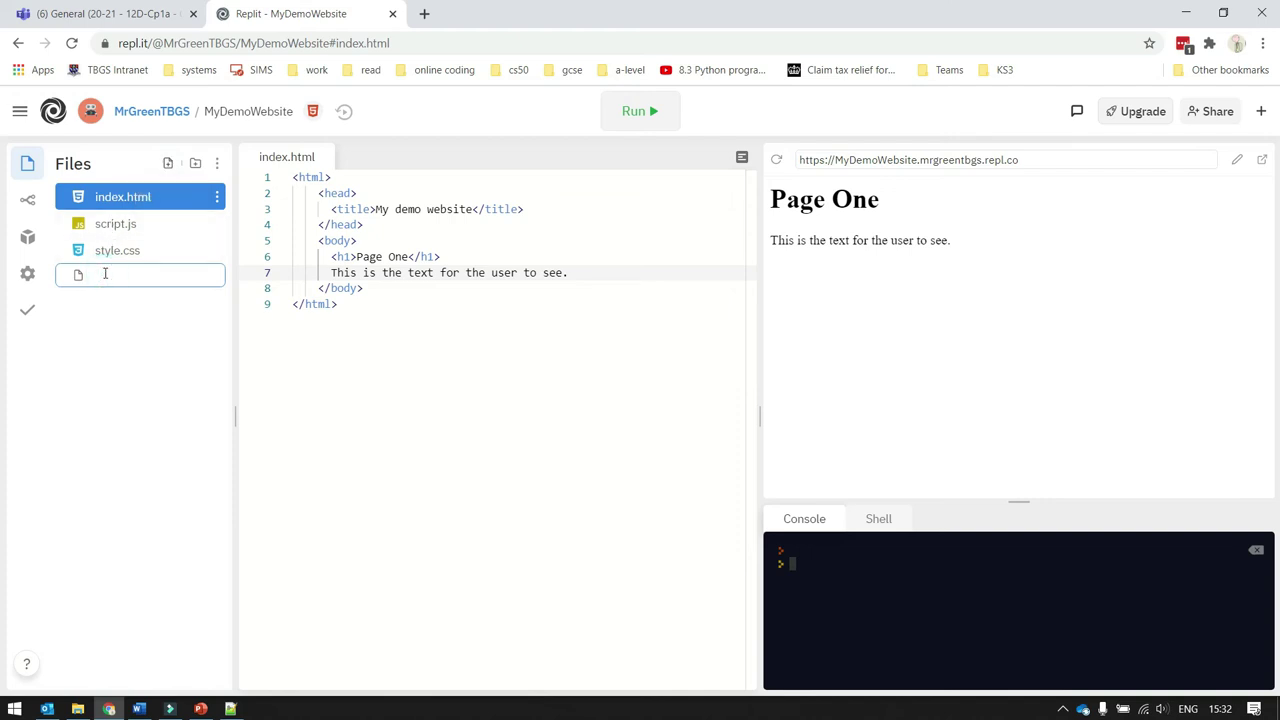
pyautogui.write('page2.html')
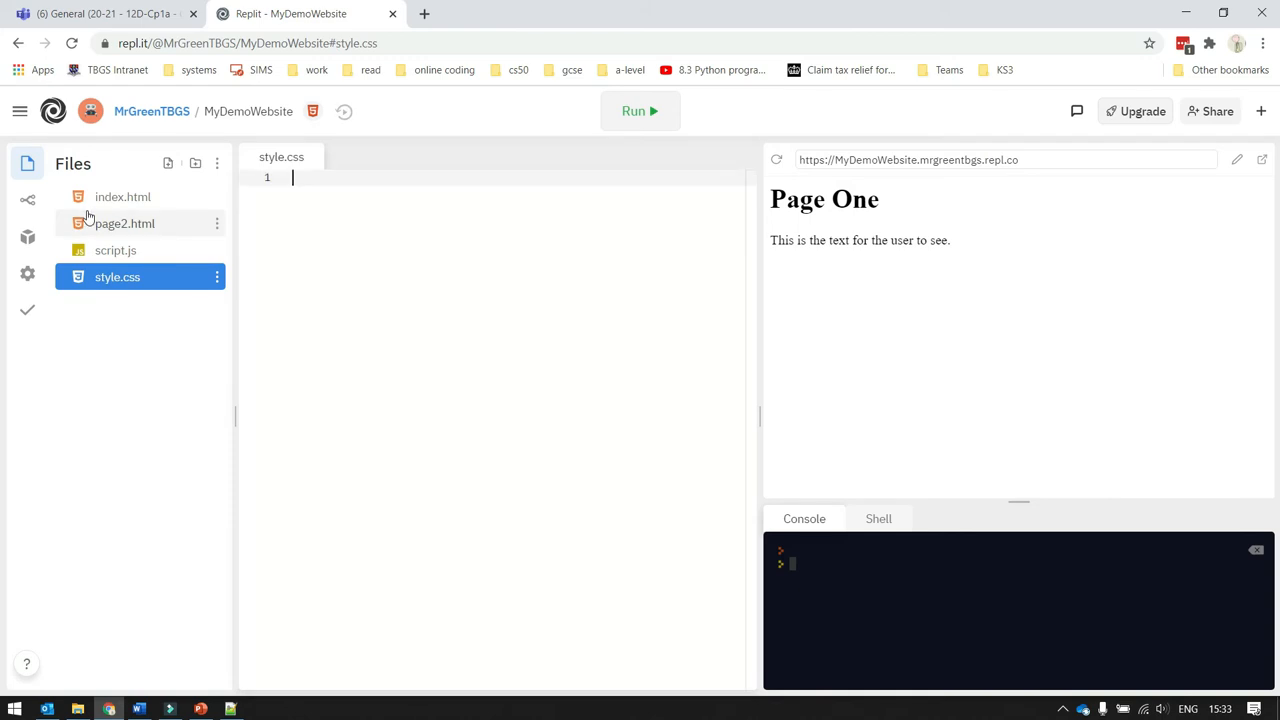
# - Open page2.html and change its heading word to 'Two'
pyautogui.click(124, 223)
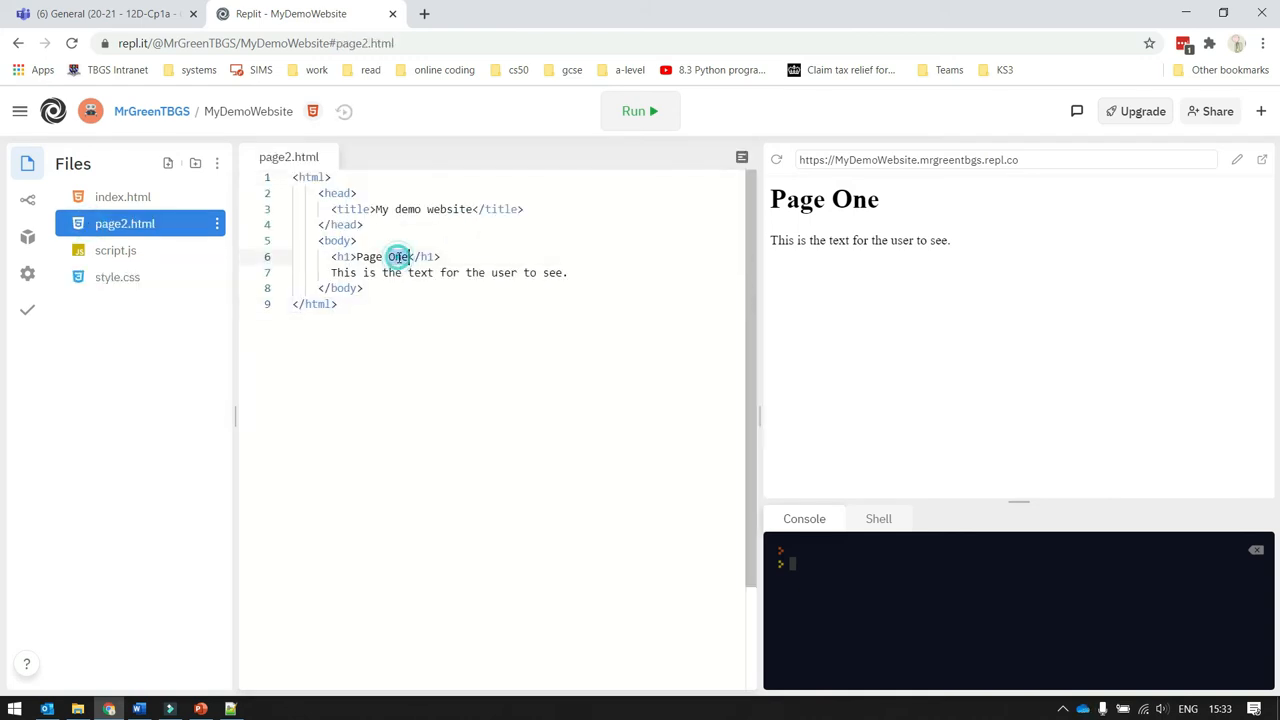
pyautogui.write('Two')
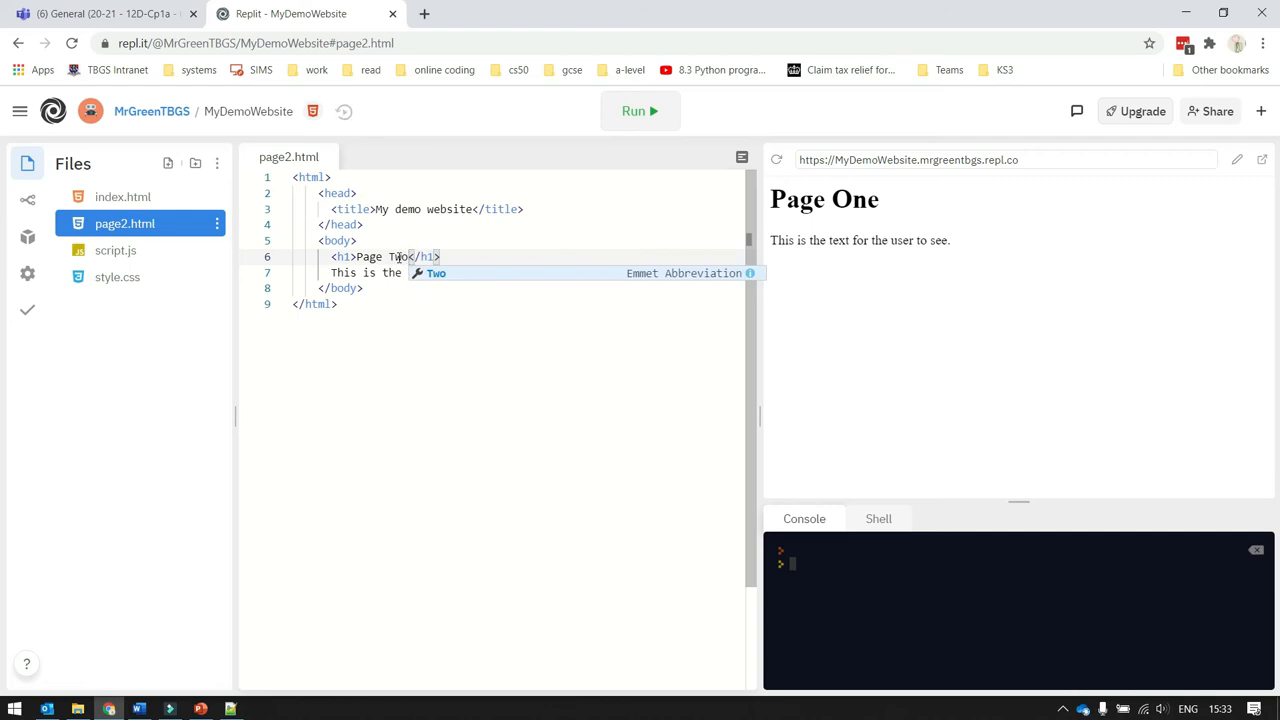
pyautogui.moveTo(640, 111)
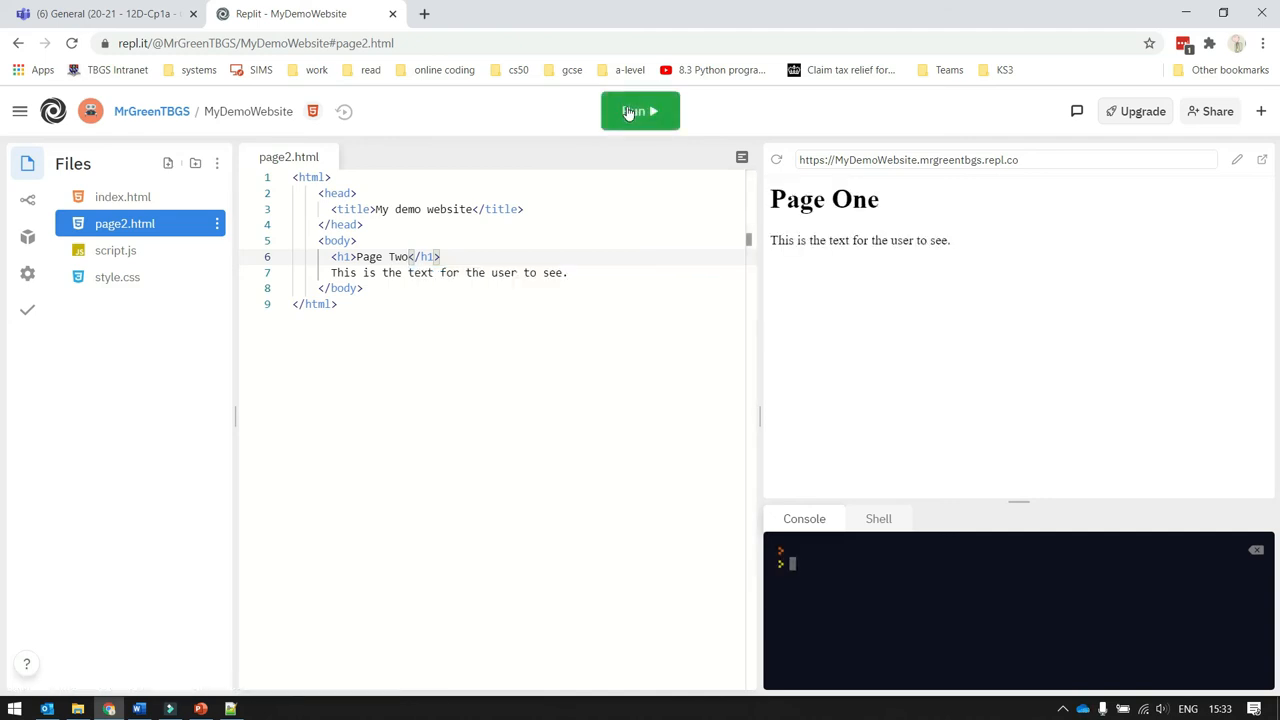
pyautogui.moveTo(567, 141)
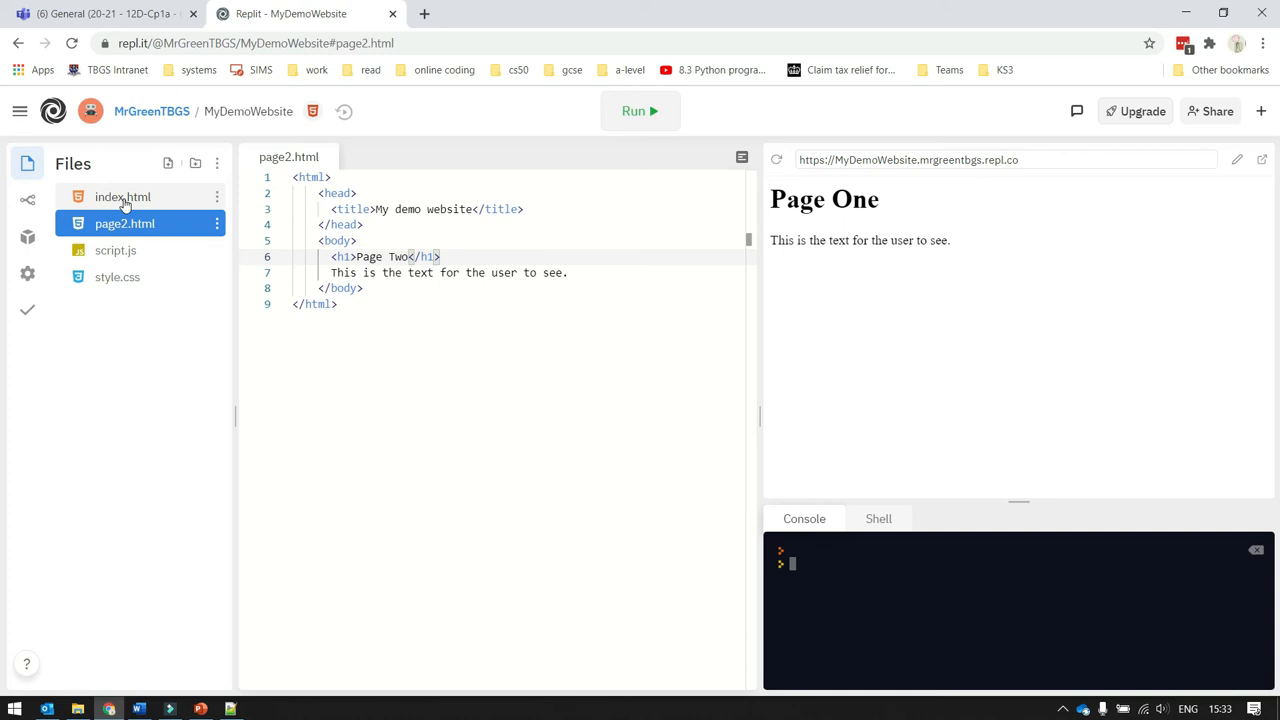
pyautogui.moveTo(122, 196)
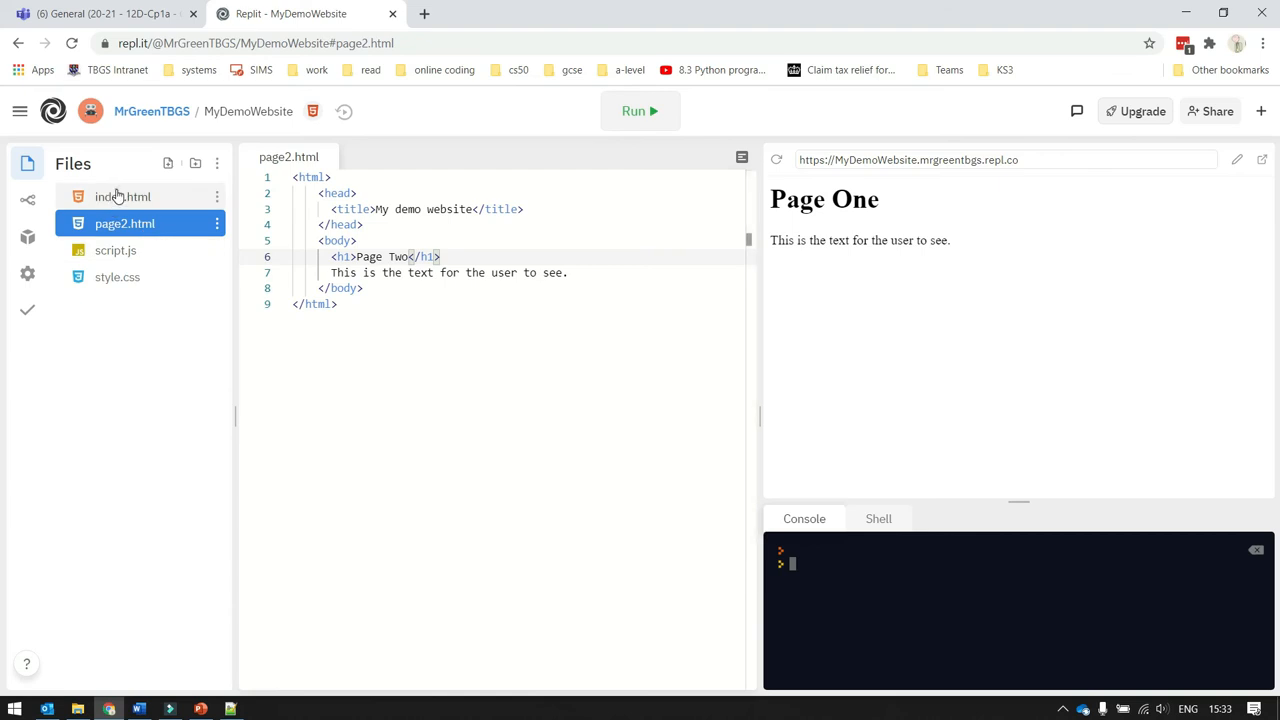
# - Type <a href="page2.html">Click here to open page 2</a> into index.html
pyautogui.click(122, 196)
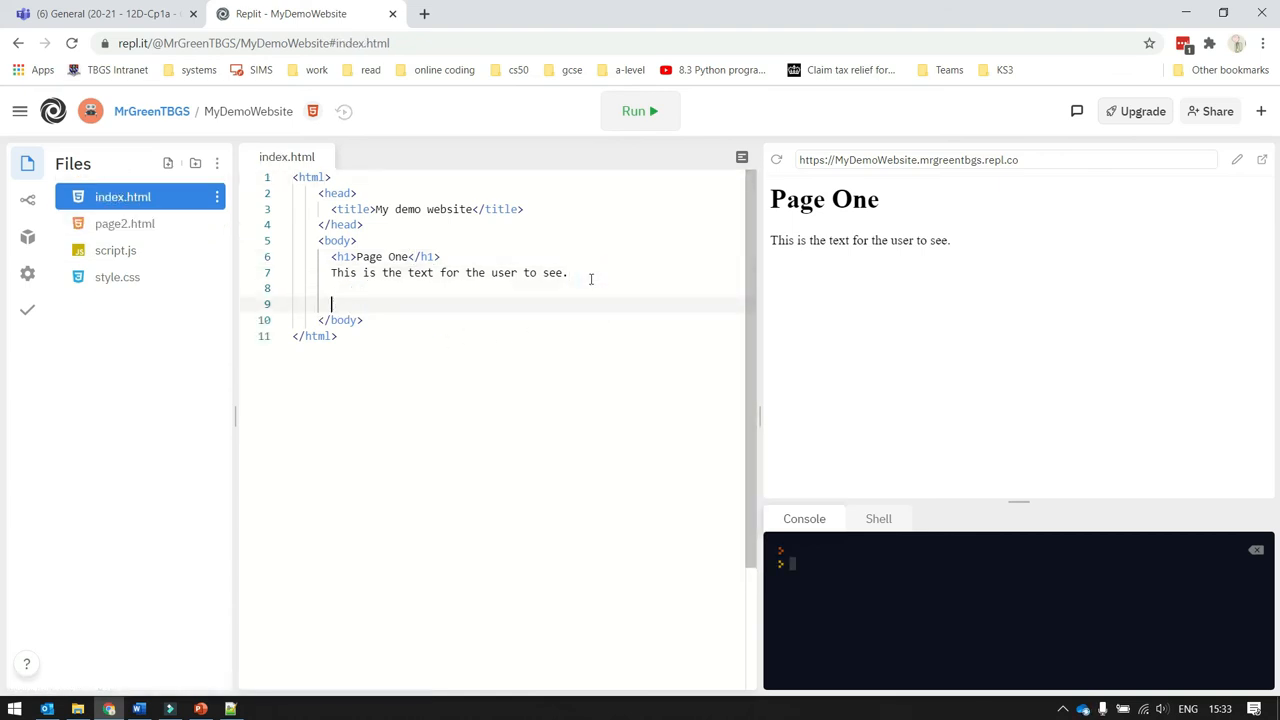
pyautogui.write('<a')
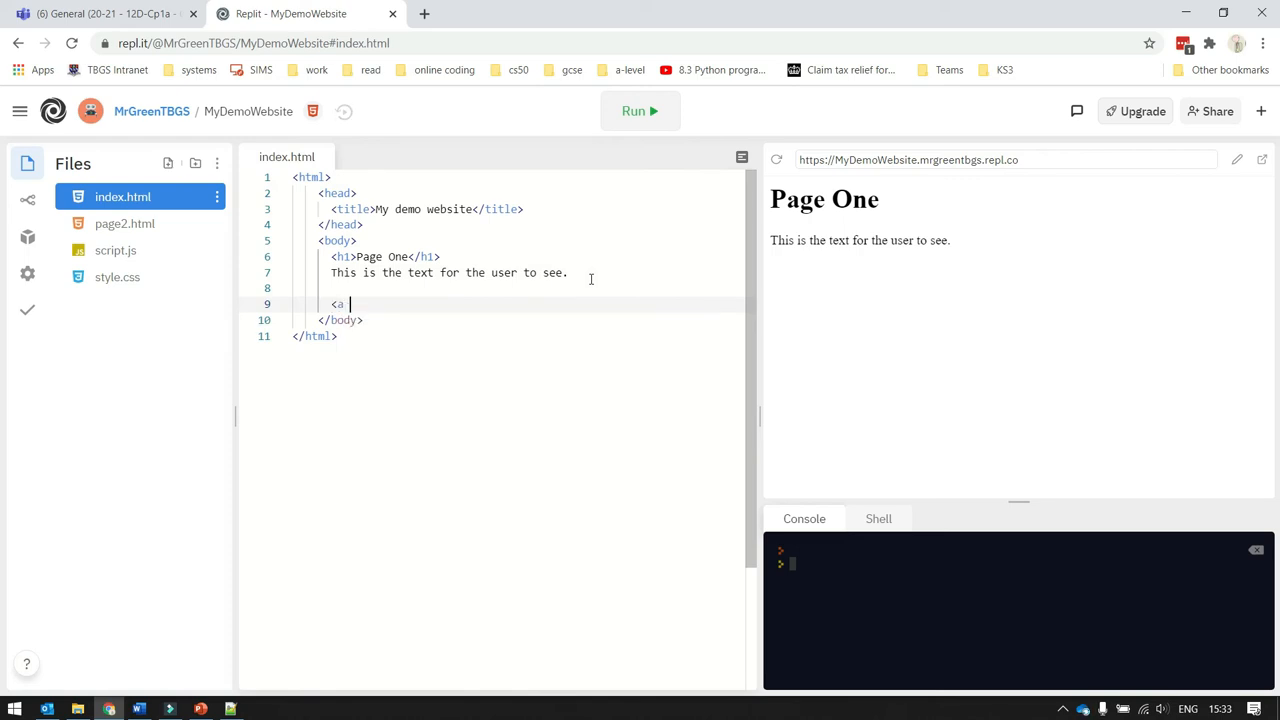
pyautogui.write('href=""')
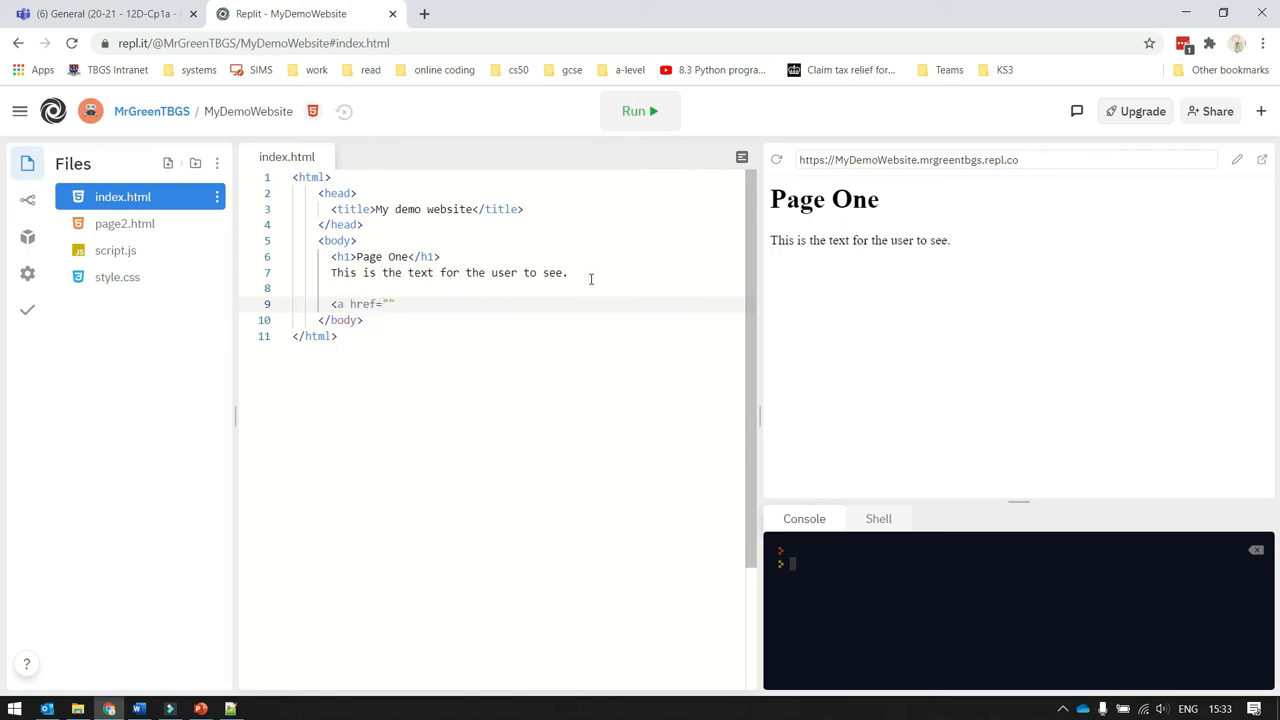
pyautogui.write('page2.html')
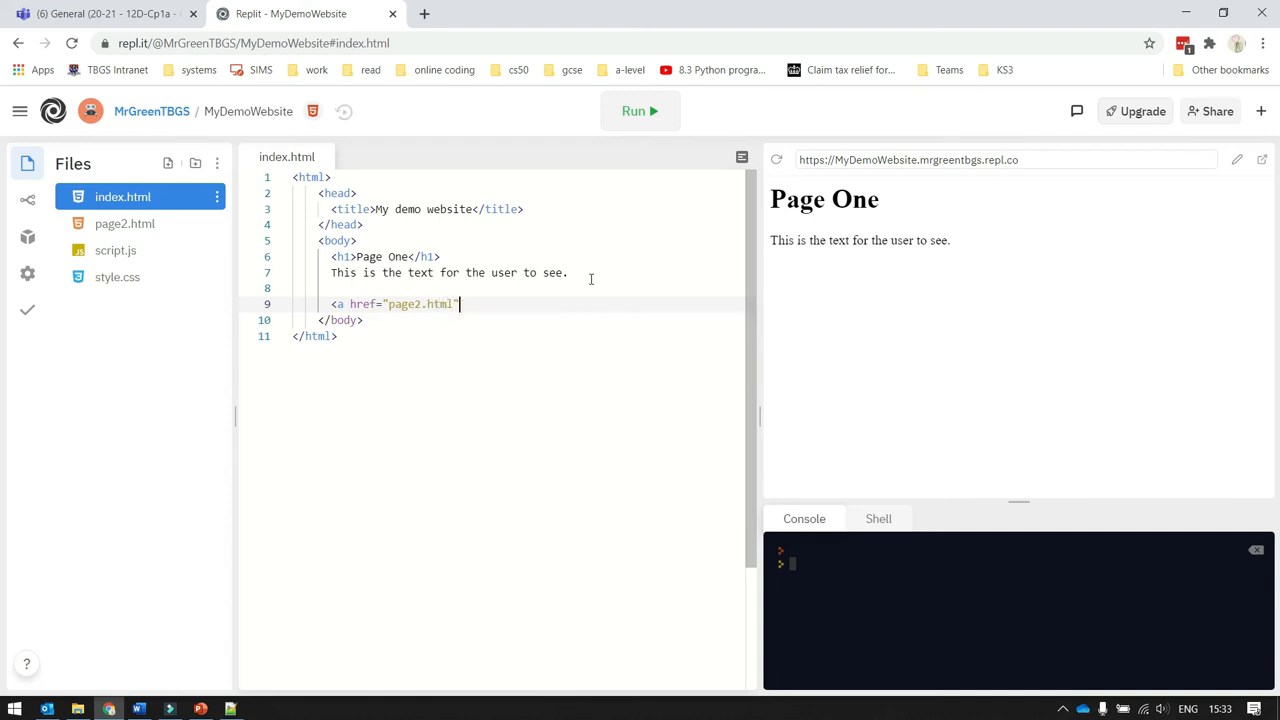
pyautogui.write('>')
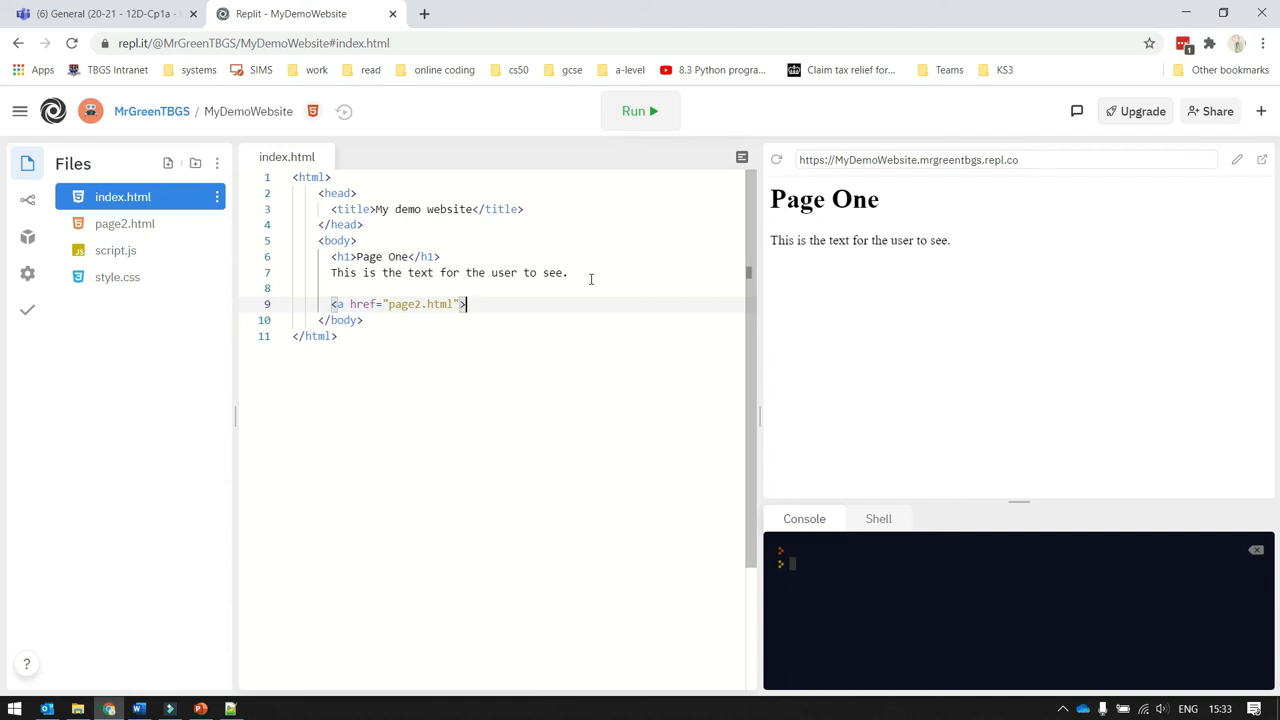
pyautogui.write('Click')
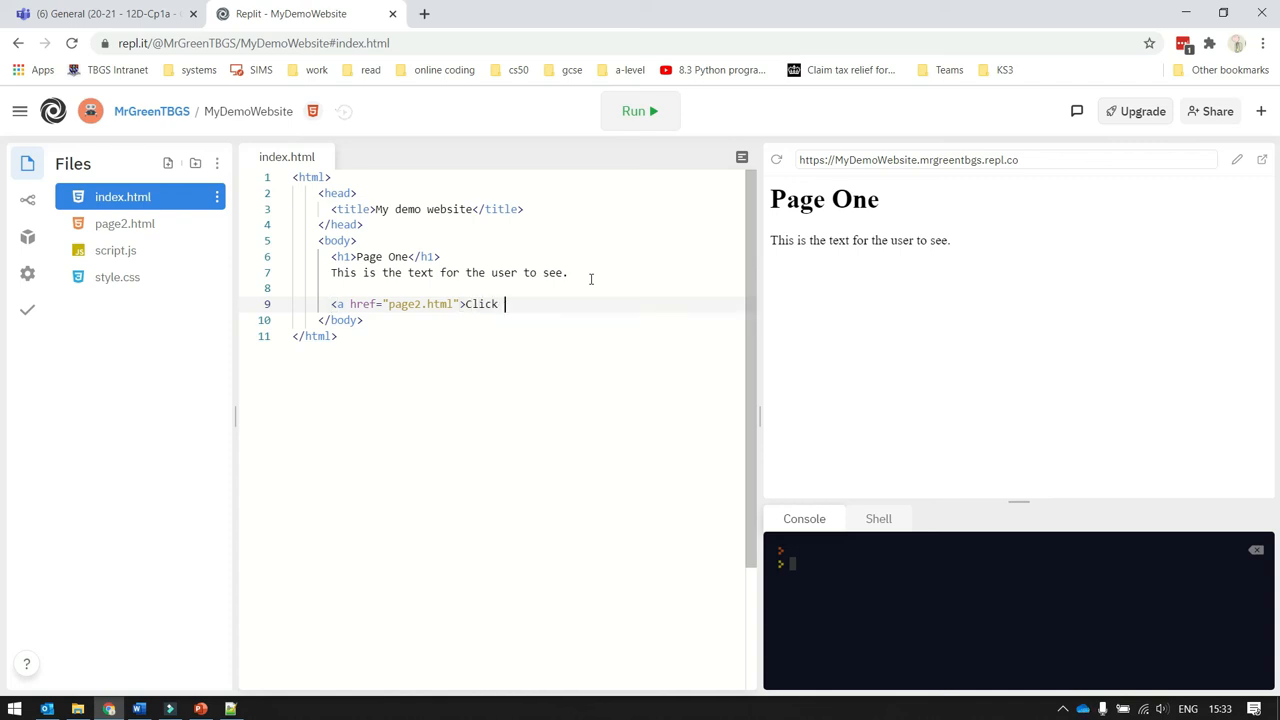
pyautogui.write('here to open')
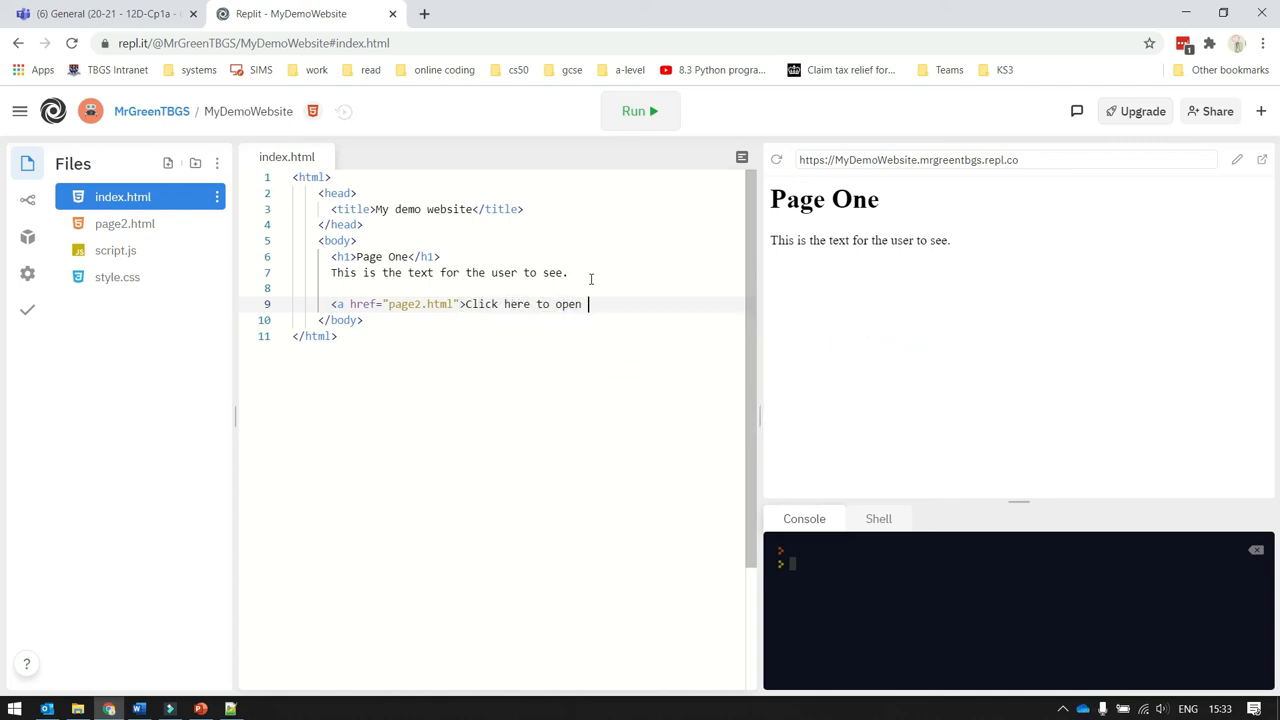
pyautogui.write('page 2</a>')
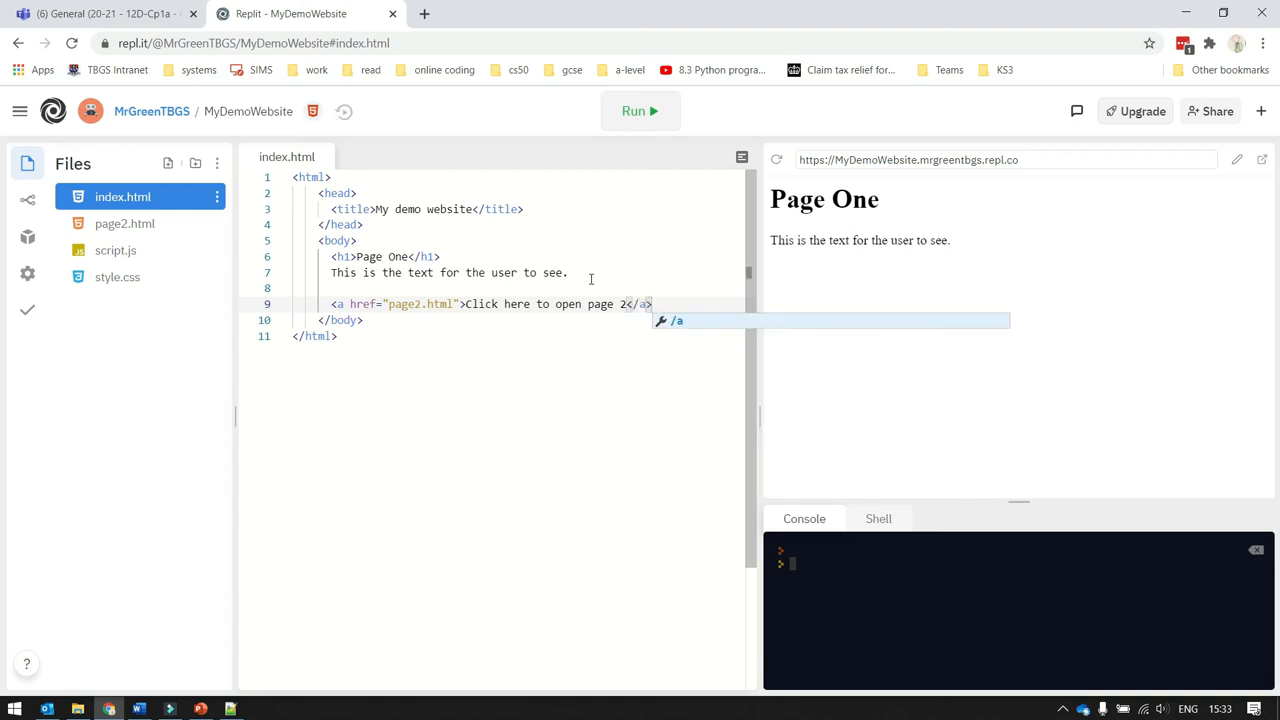
pyautogui.moveTo(639, 111)
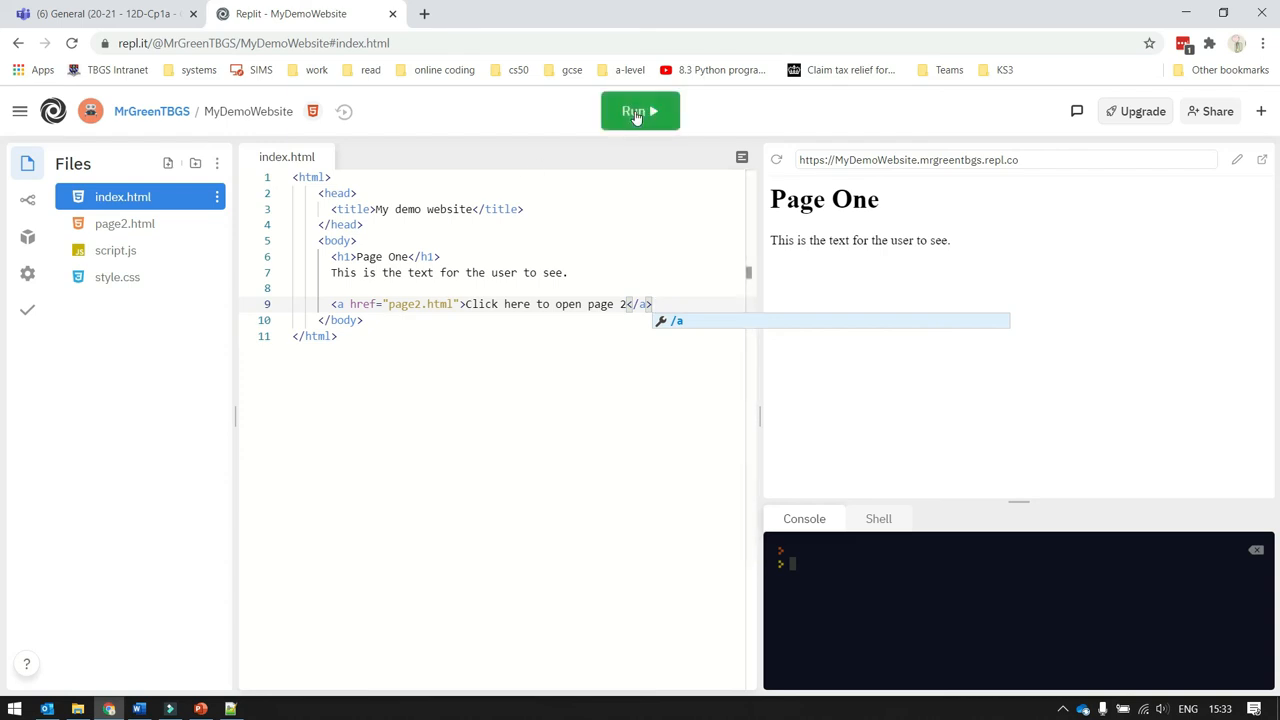
# - Run the site and follow the 'Click here to open page 2' link
pyautogui.click(639, 111)
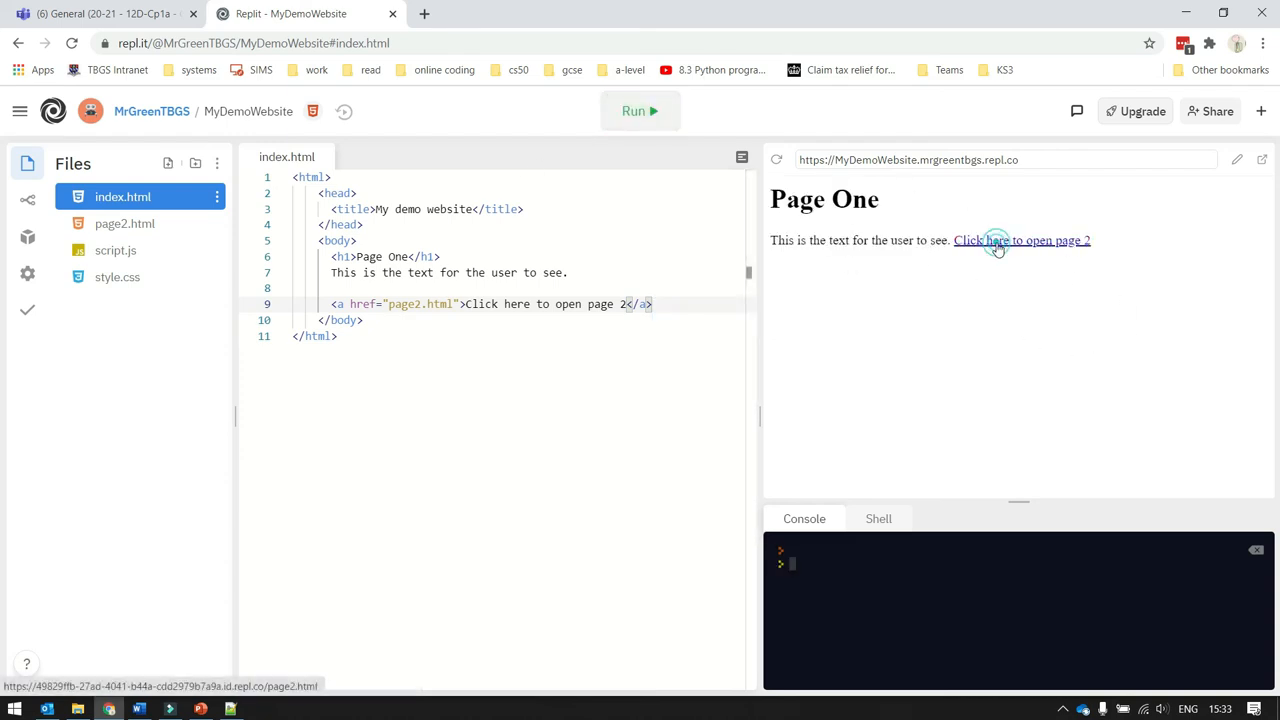
pyautogui.click(1021, 240)
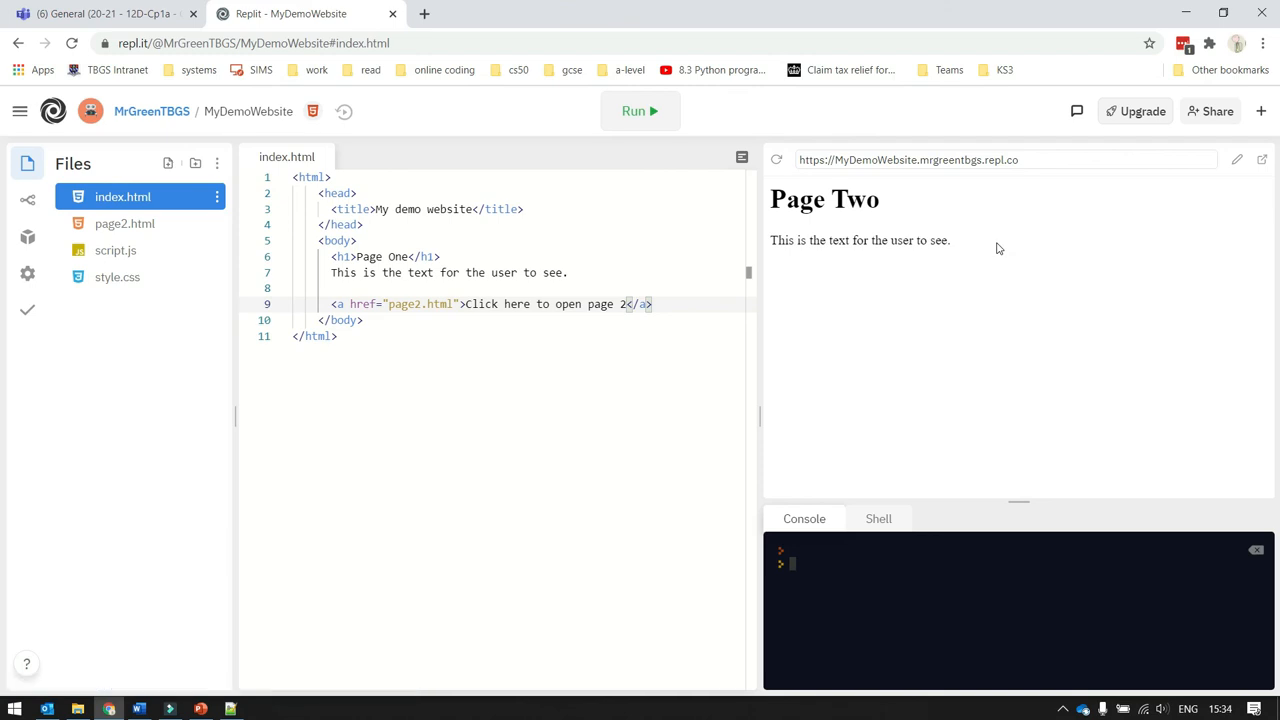
pyautogui.moveTo(1067, 250)
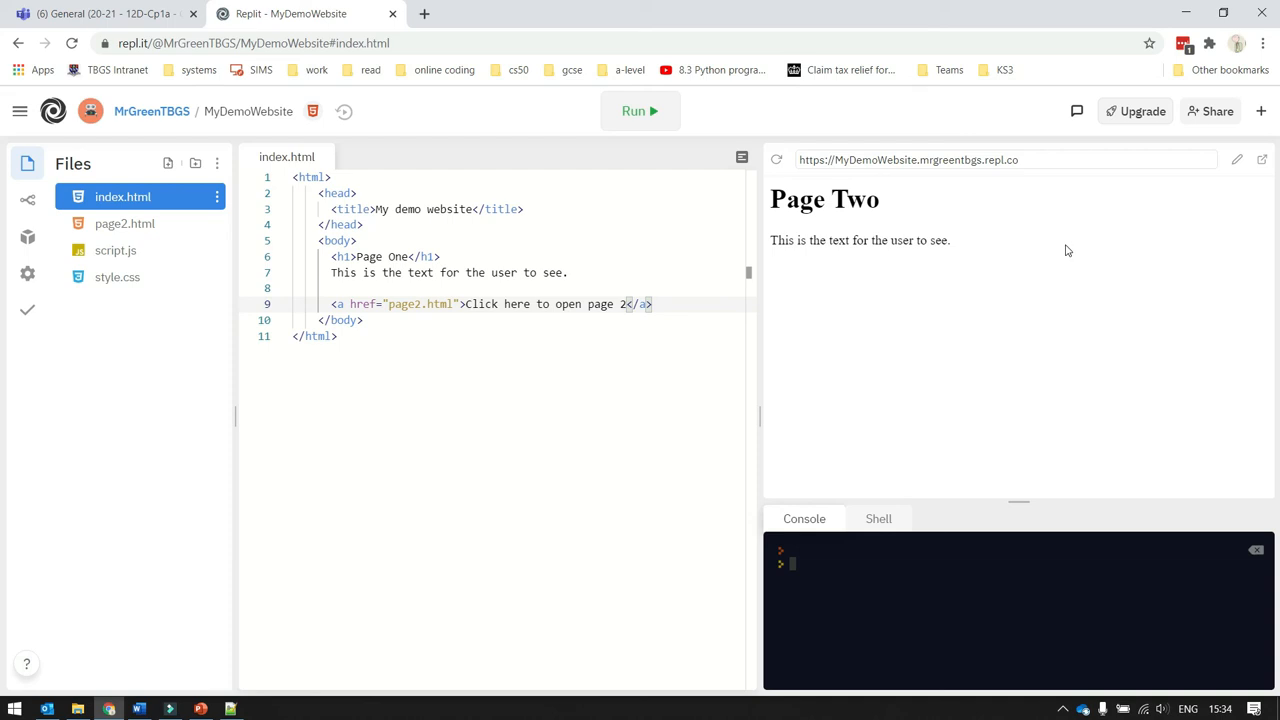
pyautogui.moveTo(825, 261)
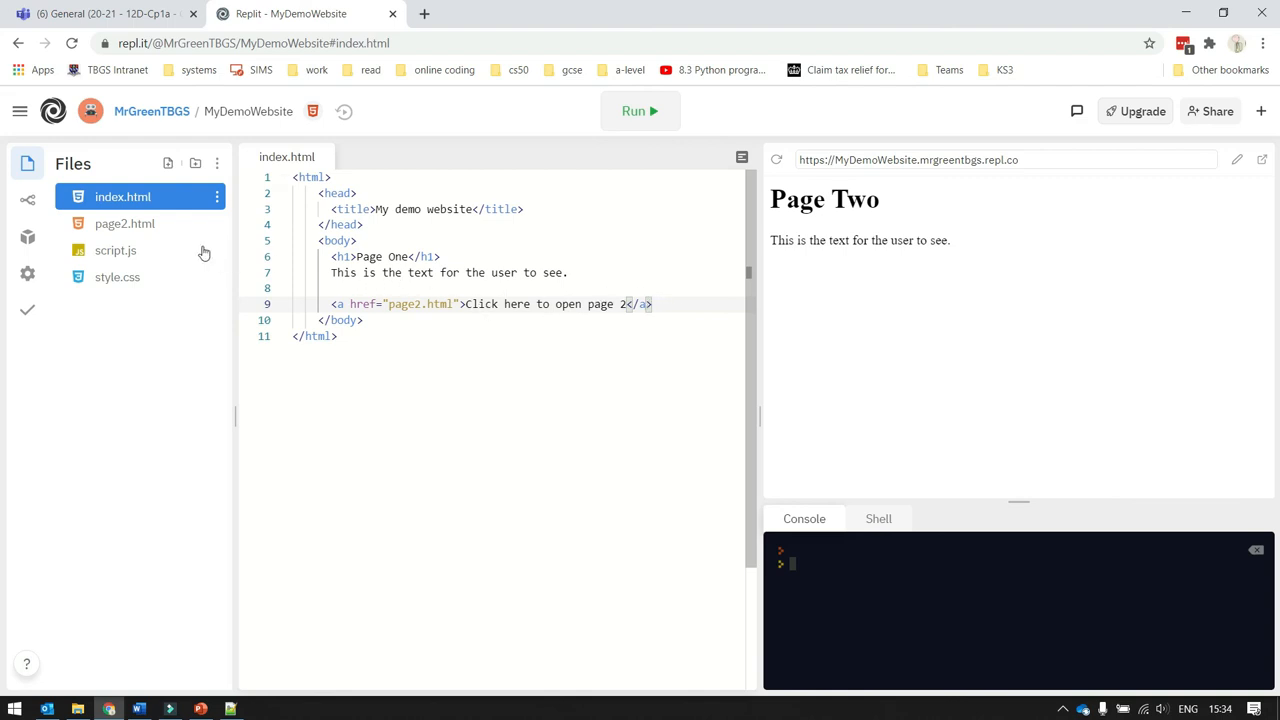
# - Type <a href="index.html">Back to main page</a> into page2.html and rerun the site
pyautogui.click(125, 223)
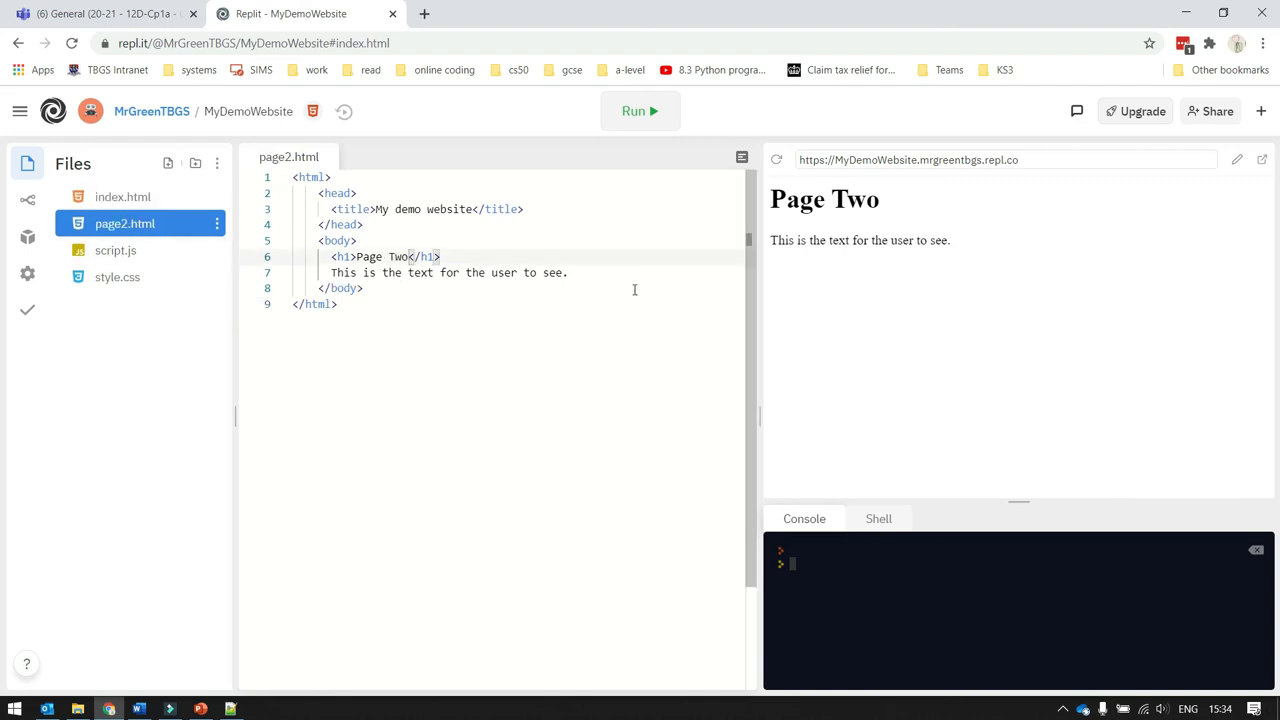
pyautogui.press('Enter')
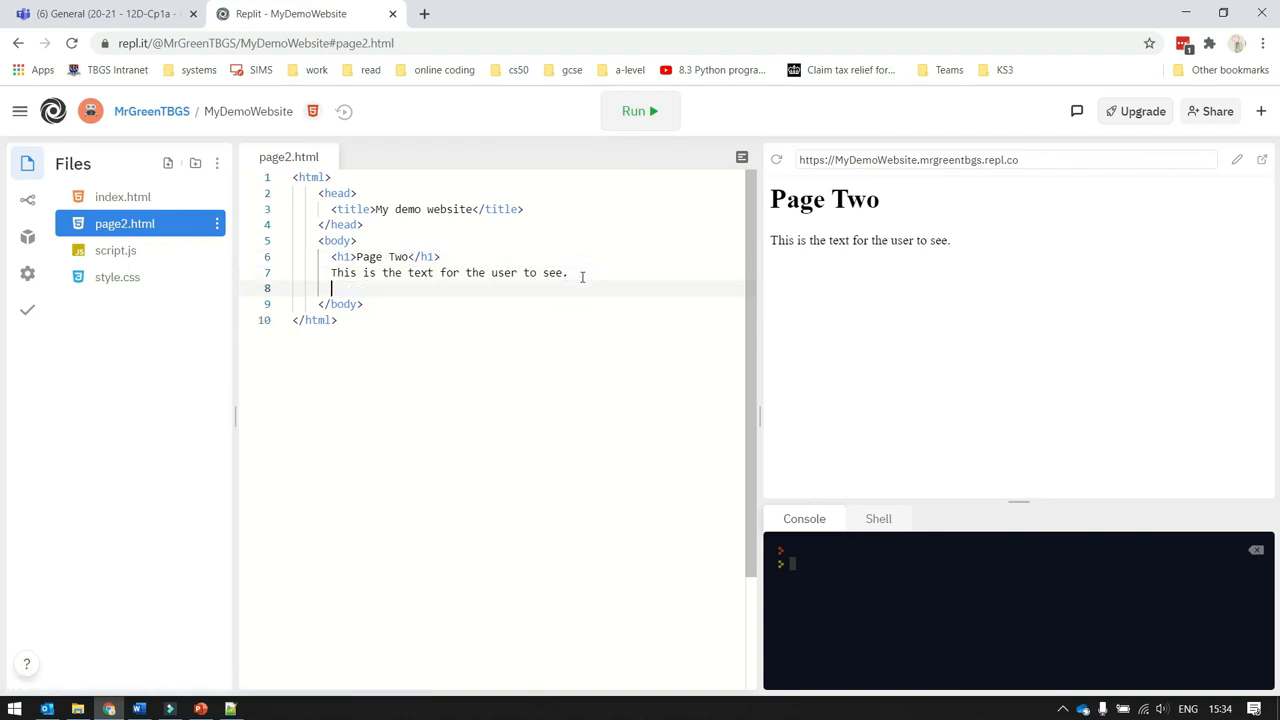
pyautogui.write('</a')
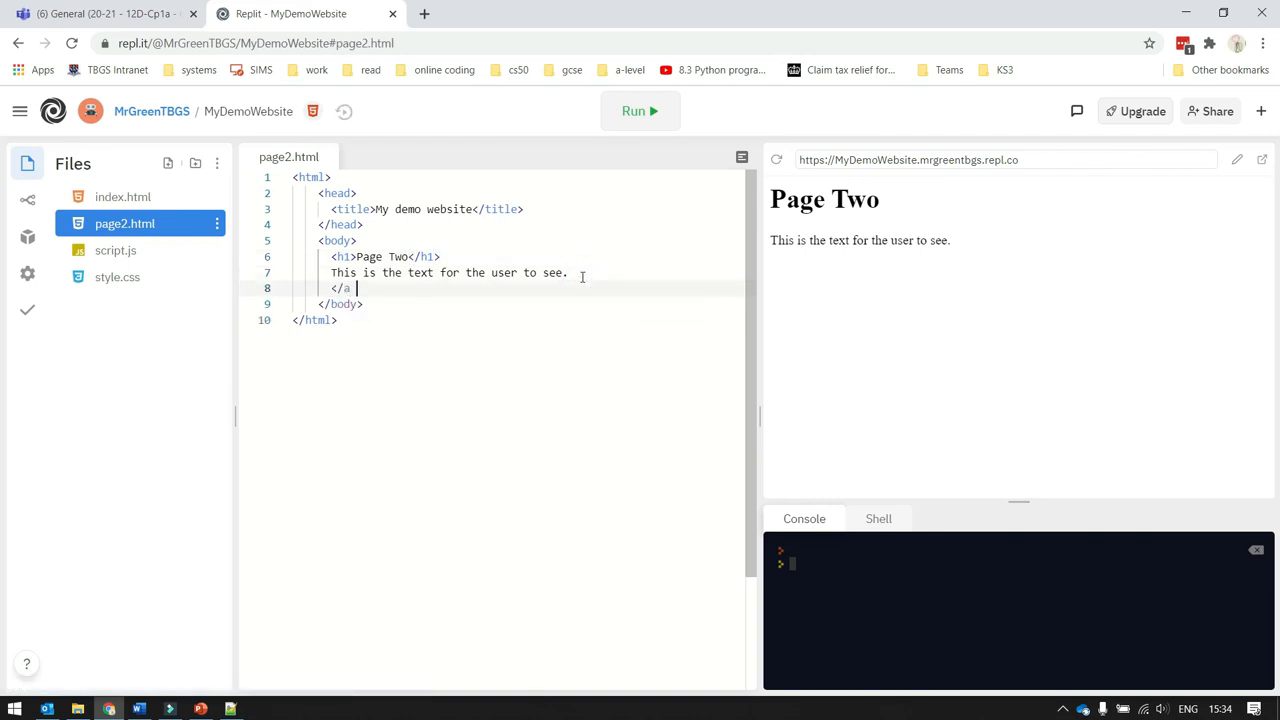
pyautogui.write('a href="')
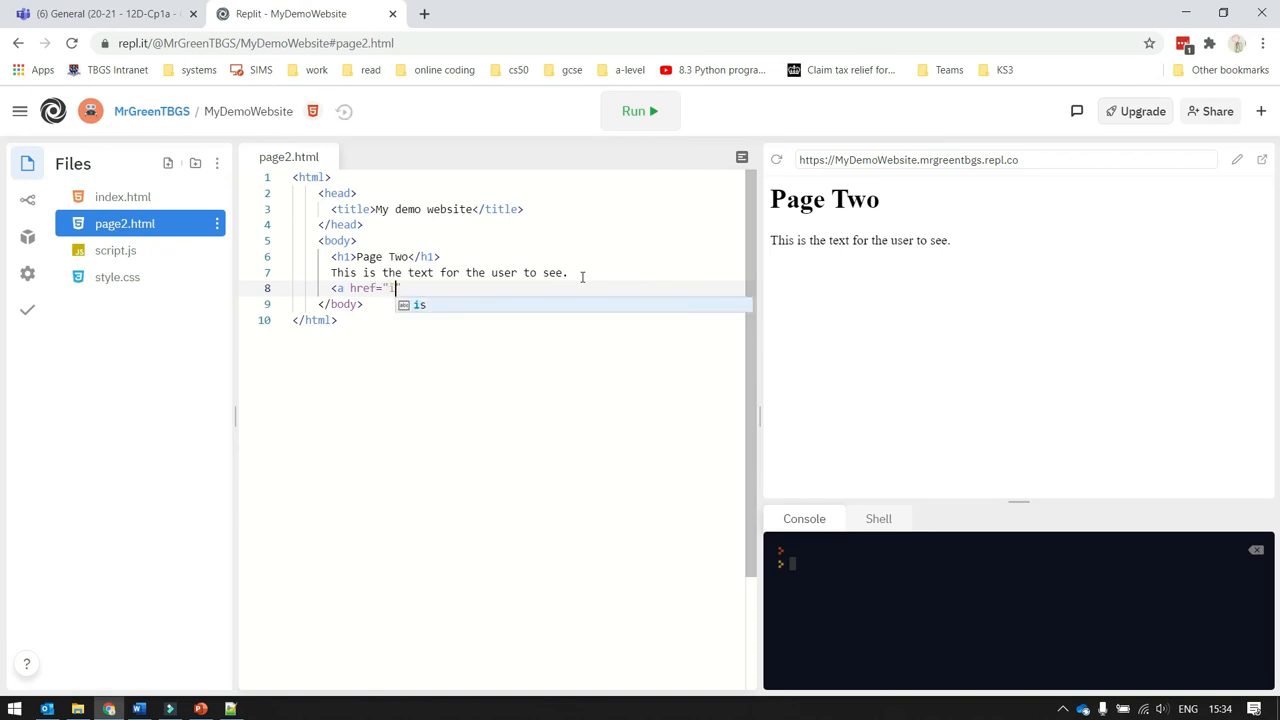
pyautogui.write('index.html"')
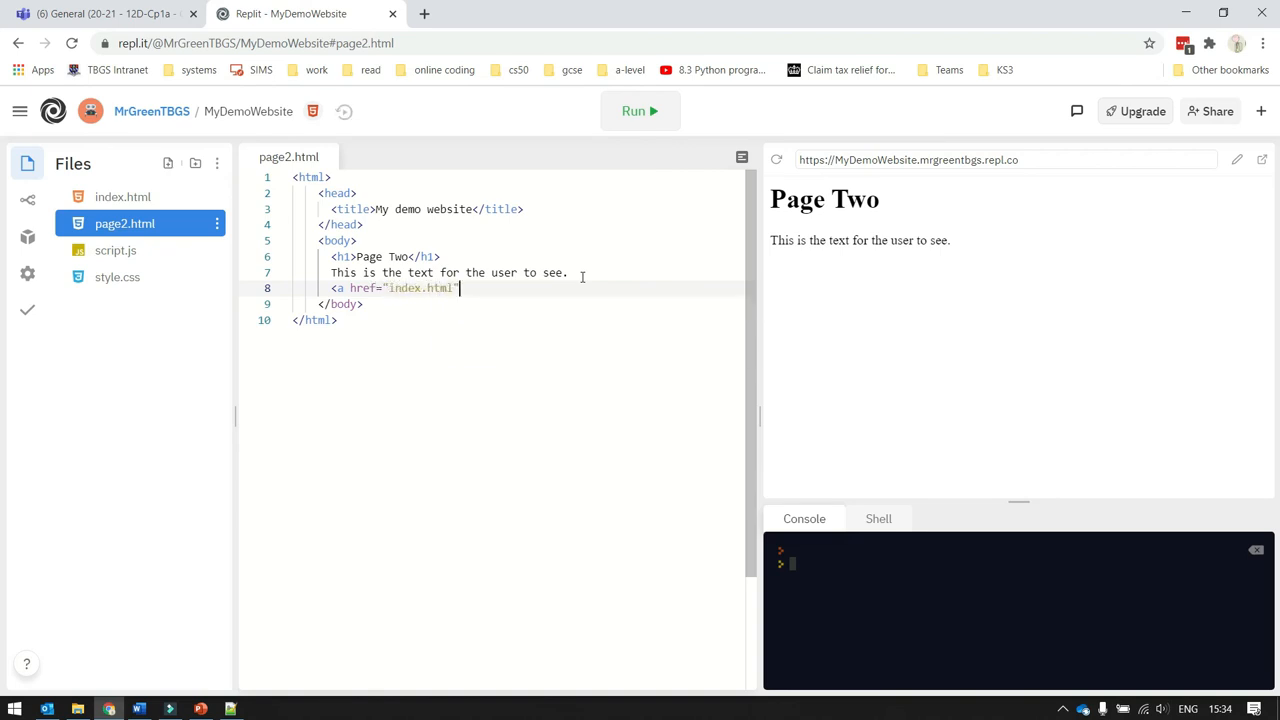
pyautogui.write('>B')
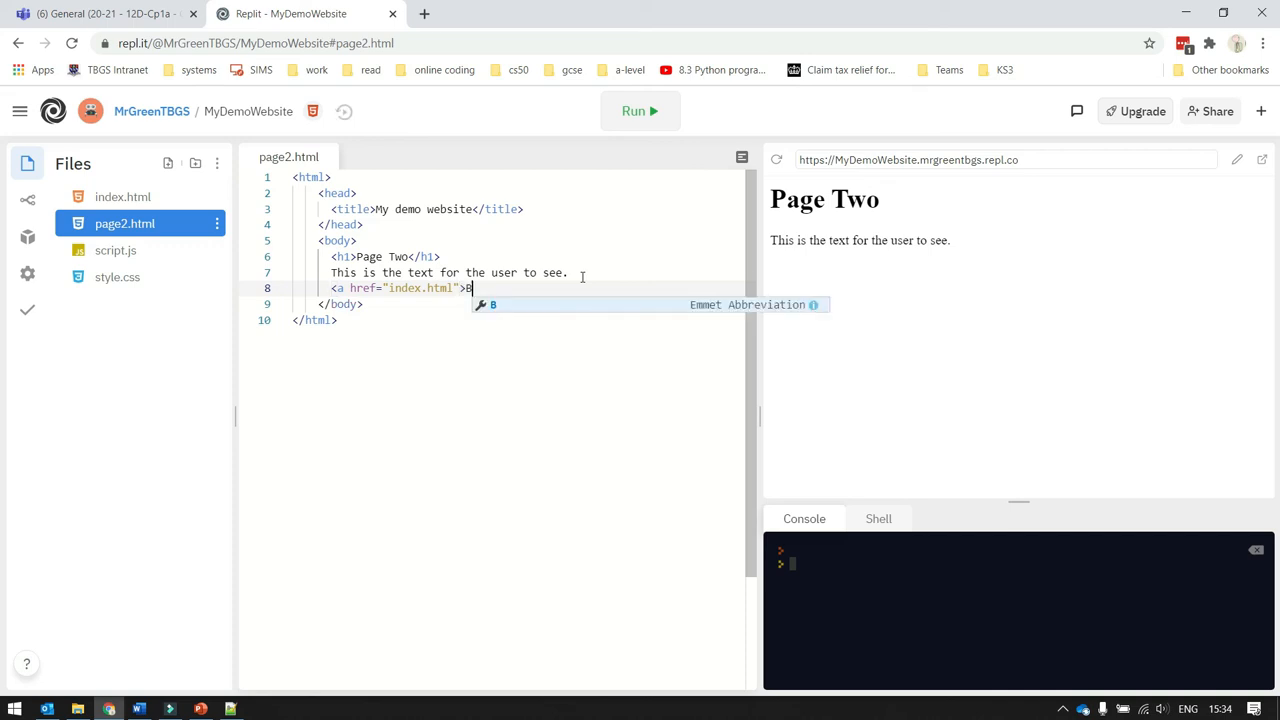
pyautogui.write('ack to')
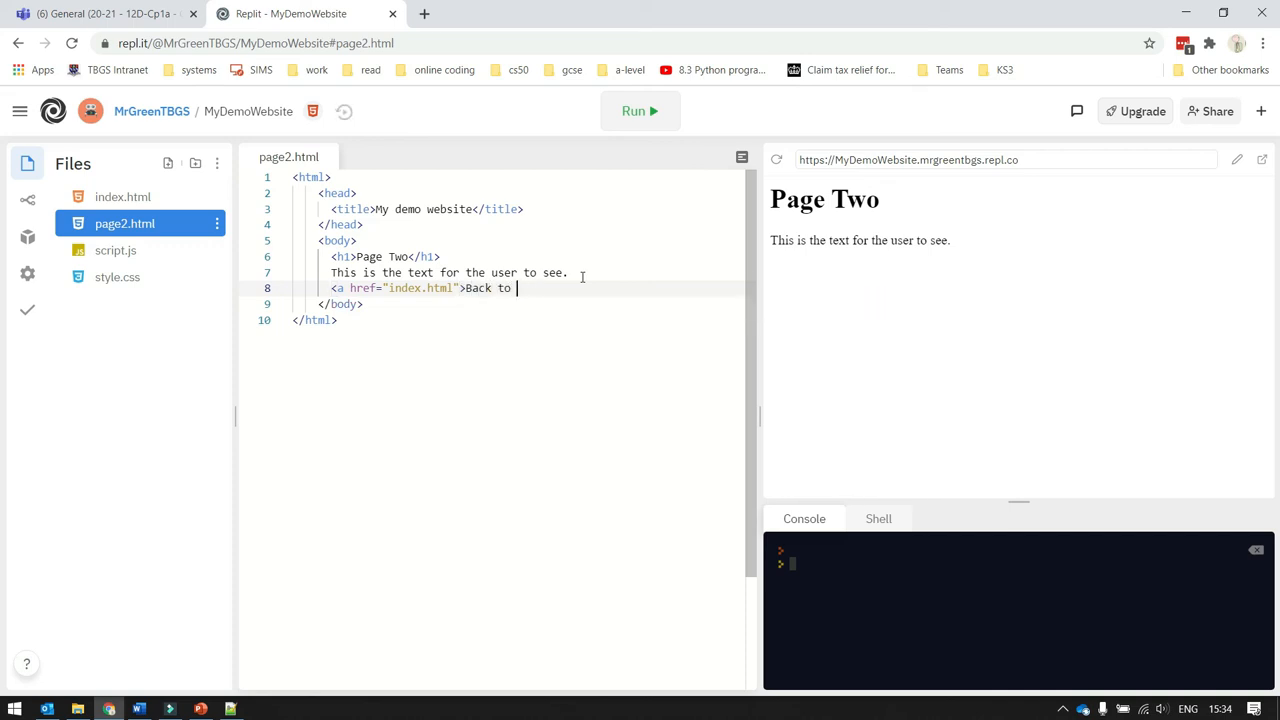
pyautogui.write('main page')
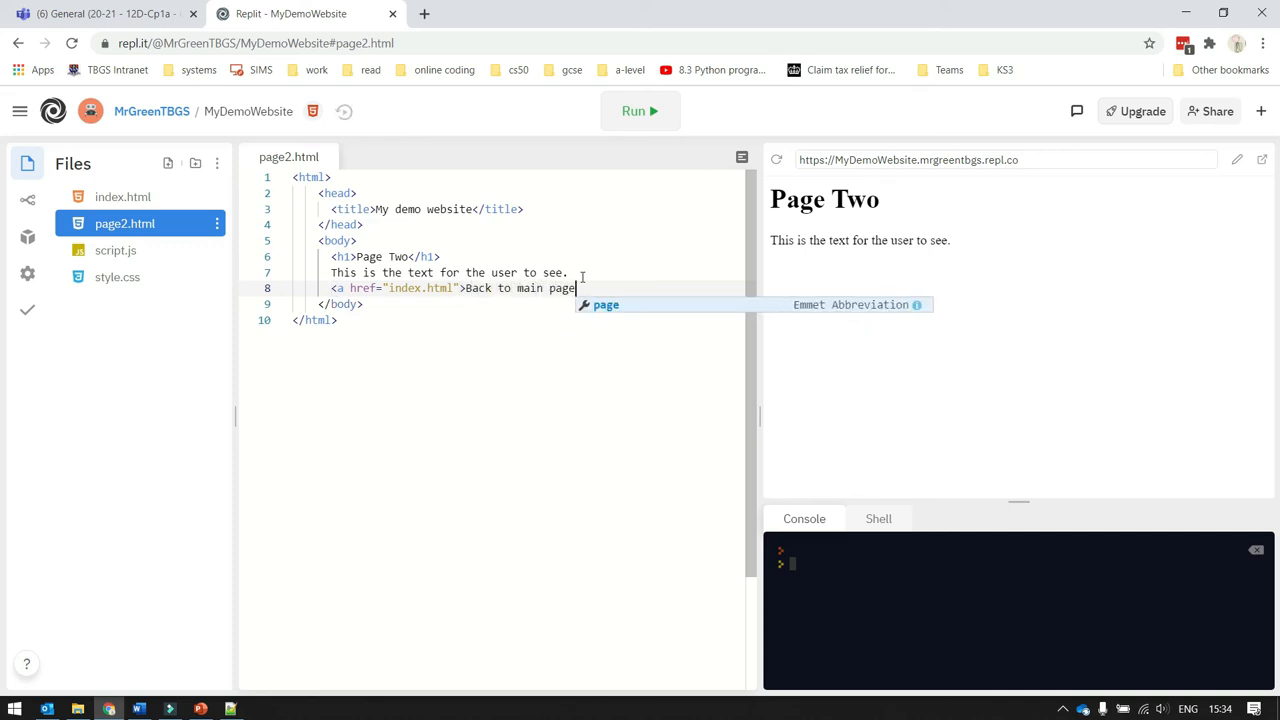
pyautogui.write('</a>')
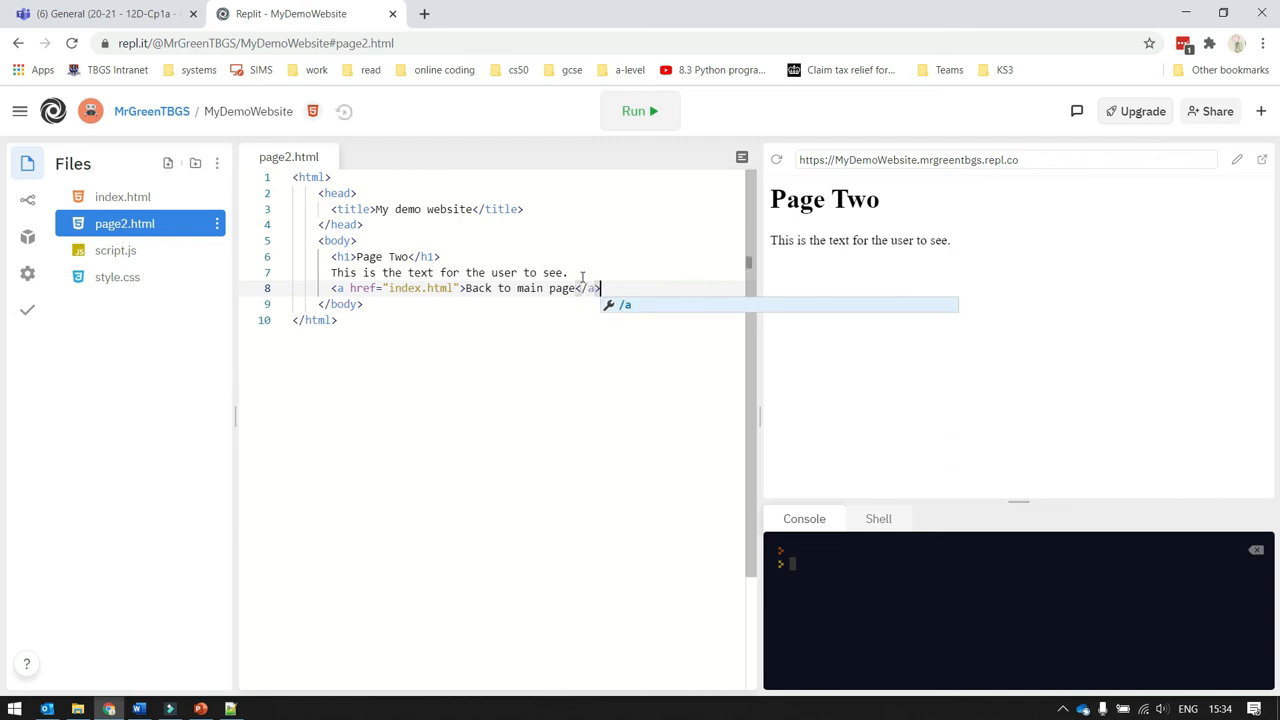
pyautogui.click(640, 111)
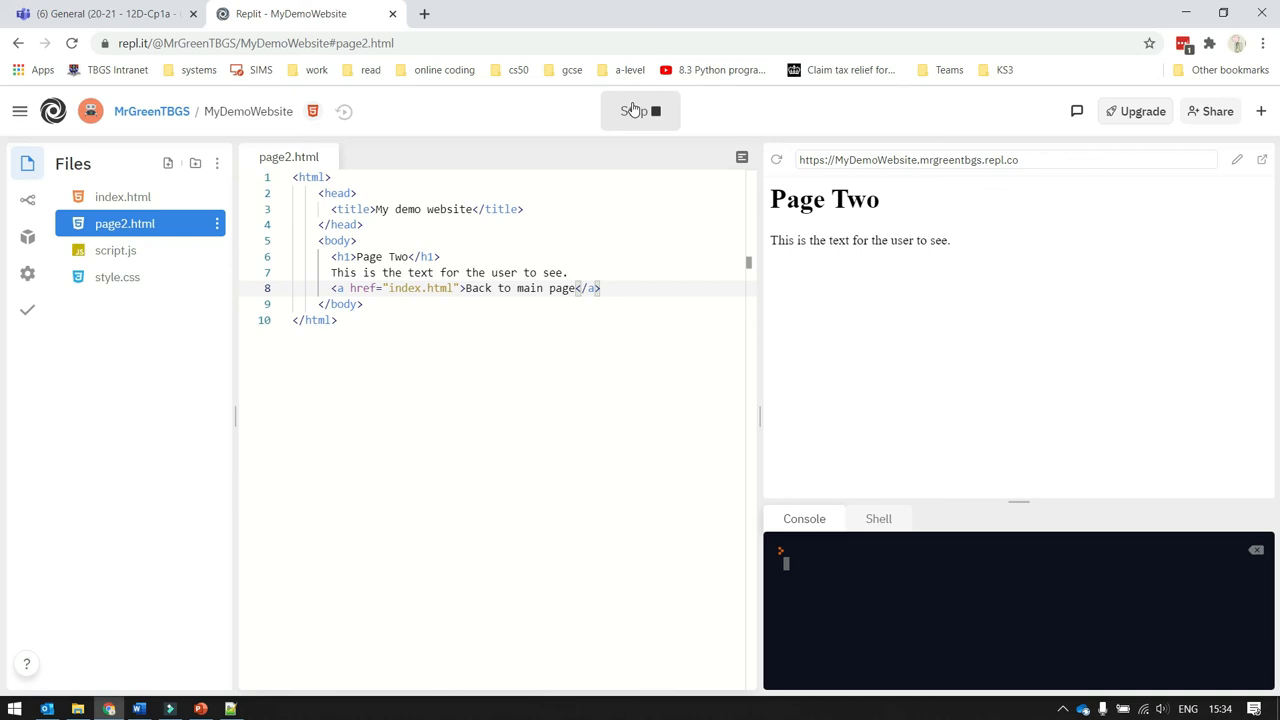
# - Follow the preview links from Page One to Page Two and back to Page One
pyautogui.click(776, 160)
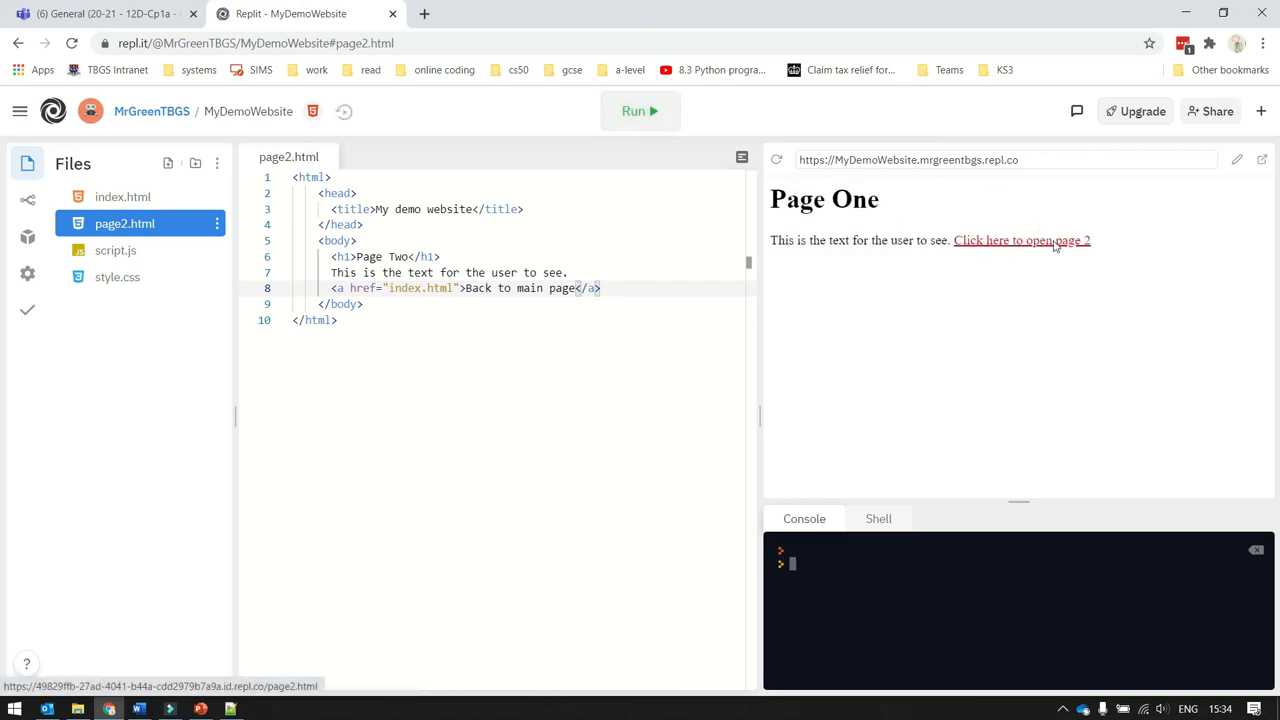
pyautogui.click(1021, 240)
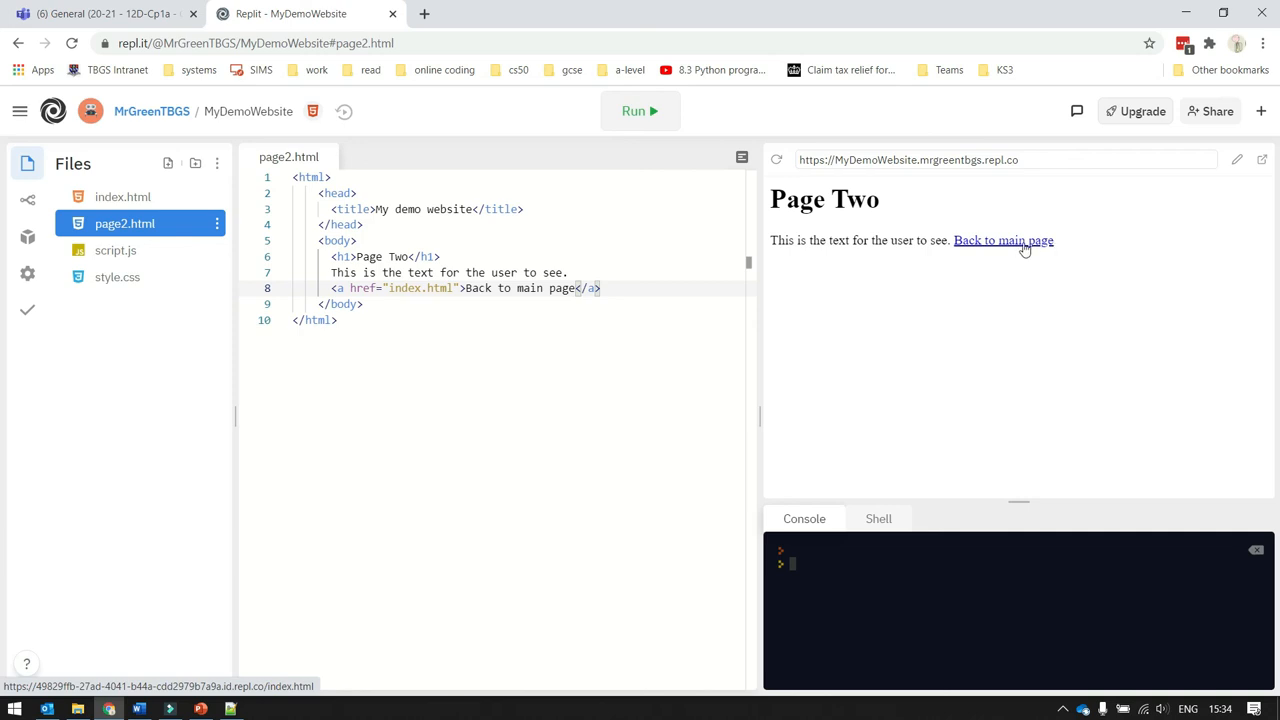
pyautogui.click(1002, 240)
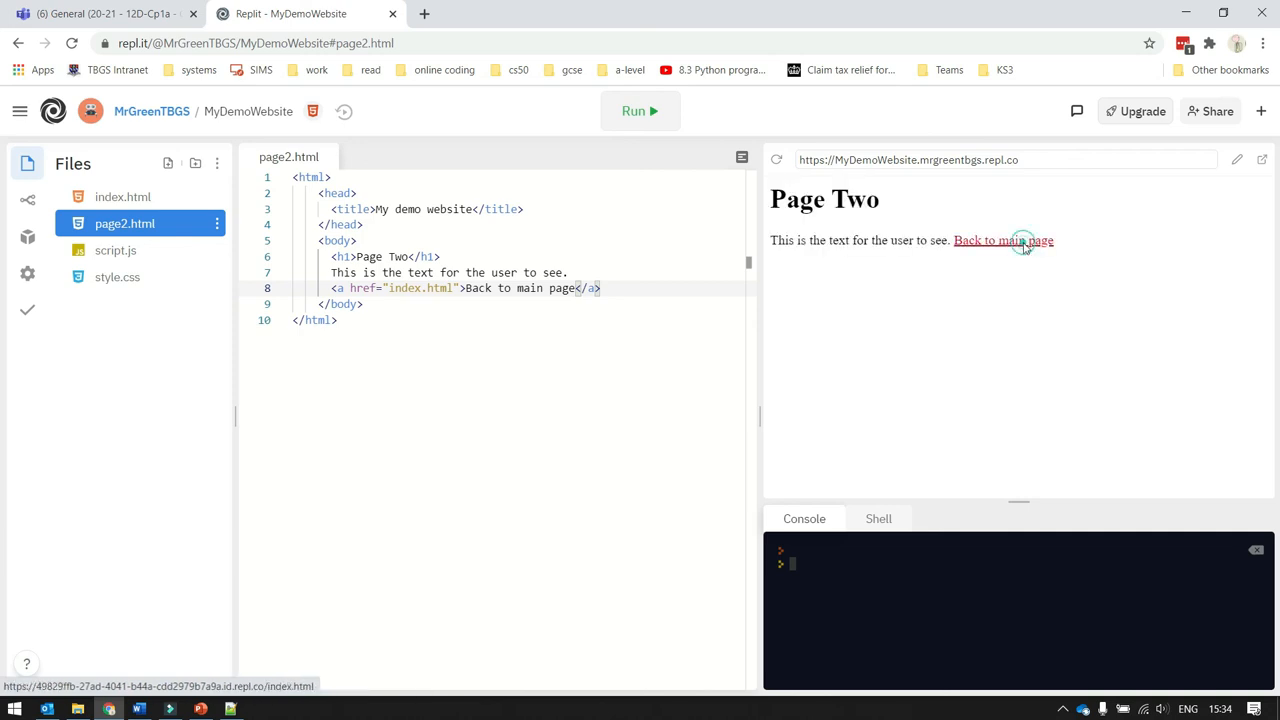
pyautogui.click(1003, 240)
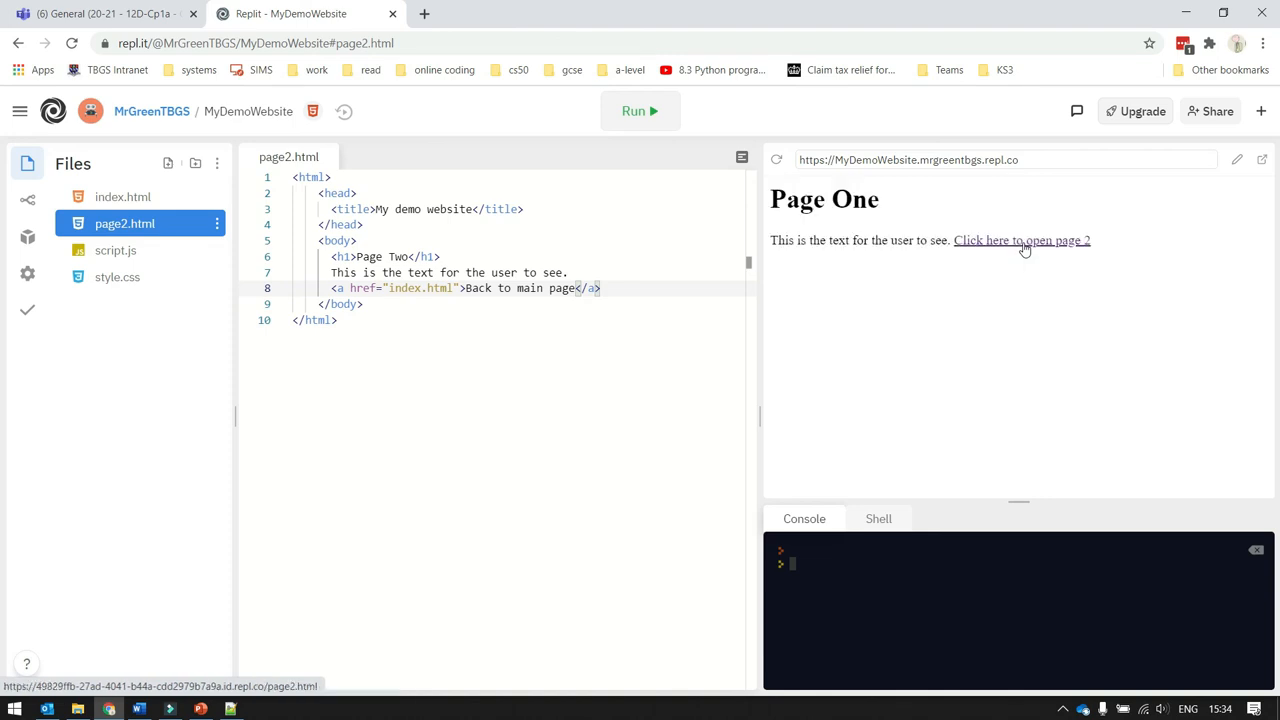